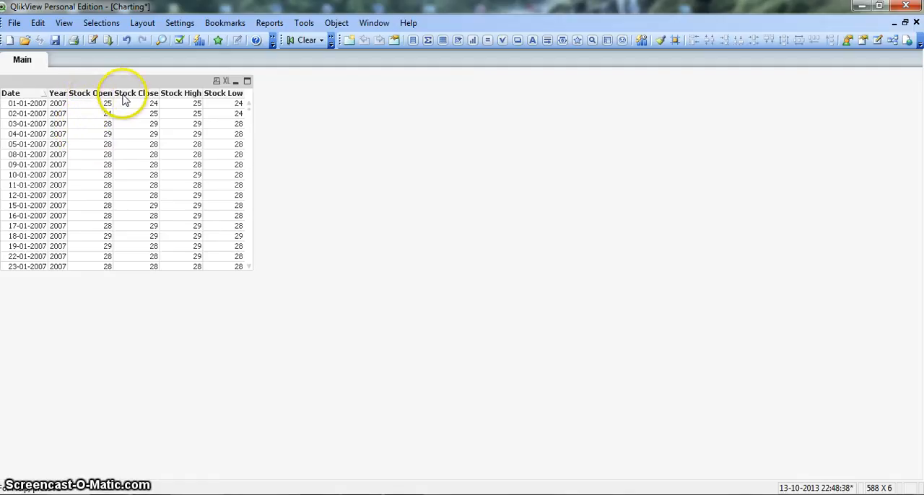
{"action": "mouse_move", "coordinate": [220, 103]}
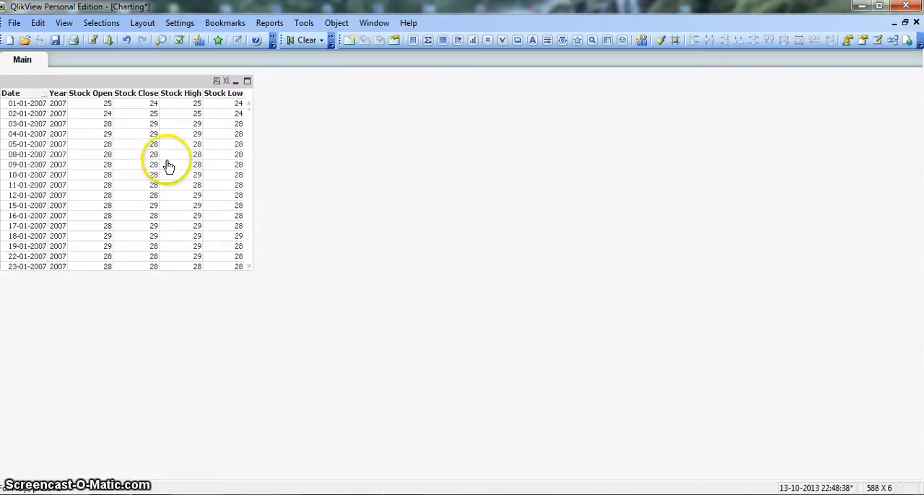
{"action": "mouse_move", "coordinate": [298, 154]}
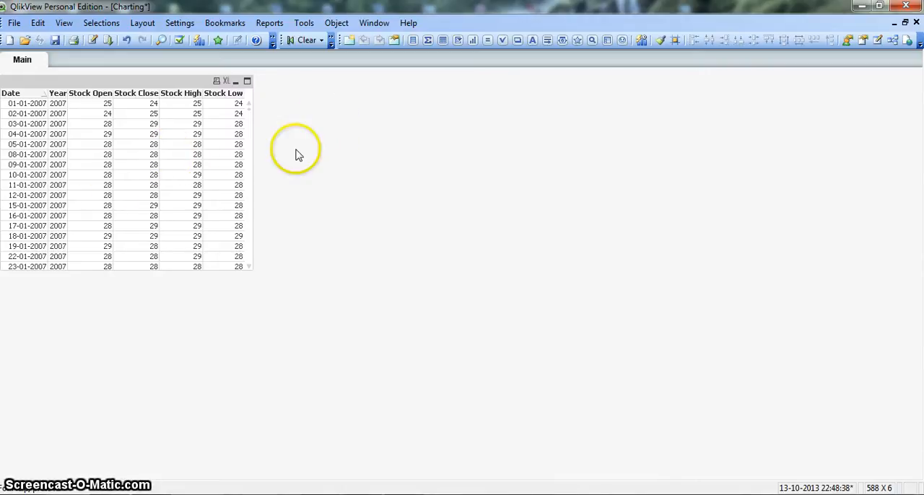
{"action": "mouse_move", "coordinate": [377, 131]}
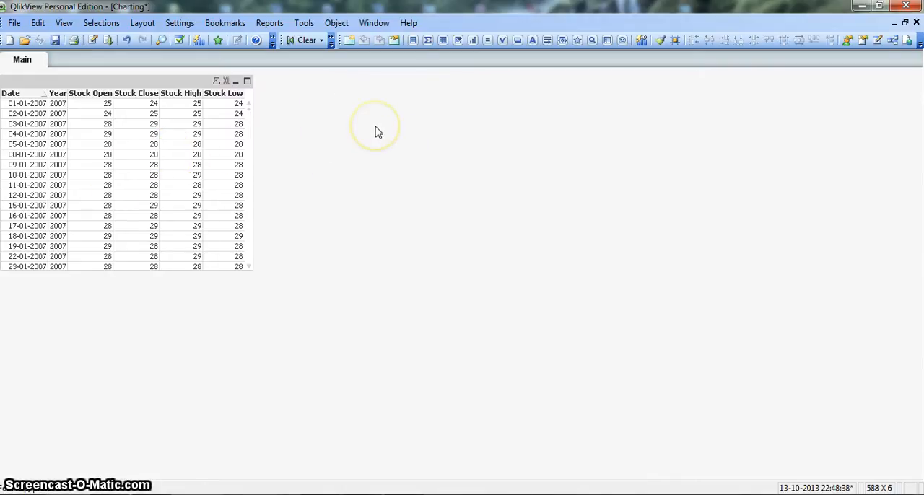
Create a new Combo Chart object using Date as its dimension, advancing to expressions
{"action": "right_click", "coordinate": [376, 132]}
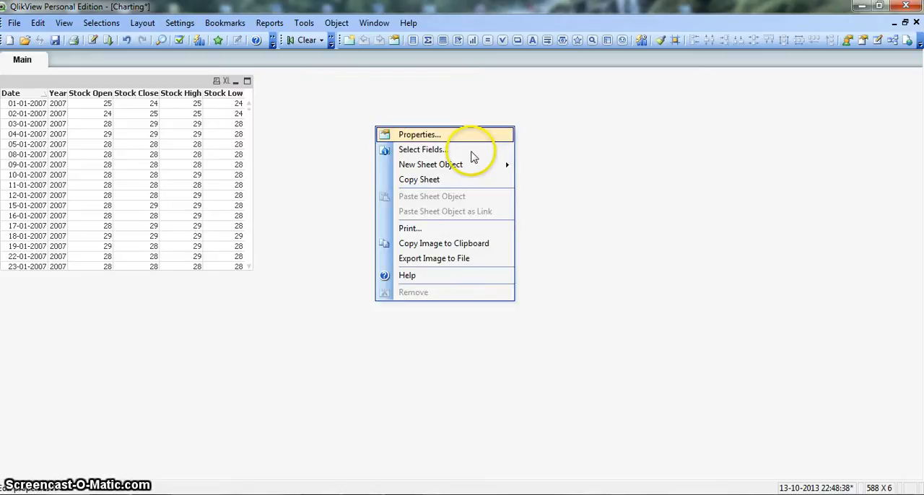
{"action": "mouse_move", "coordinate": [430, 165]}
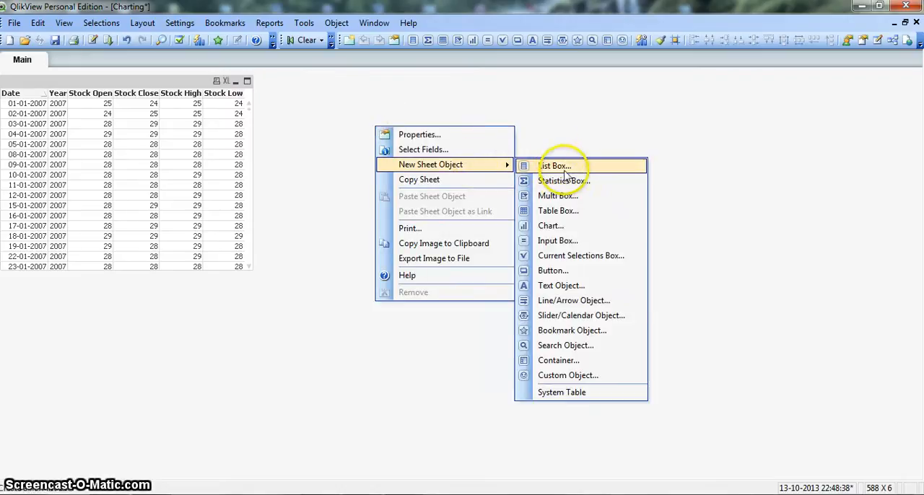
{"action": "left_click", "coordinate": [549, 225]}
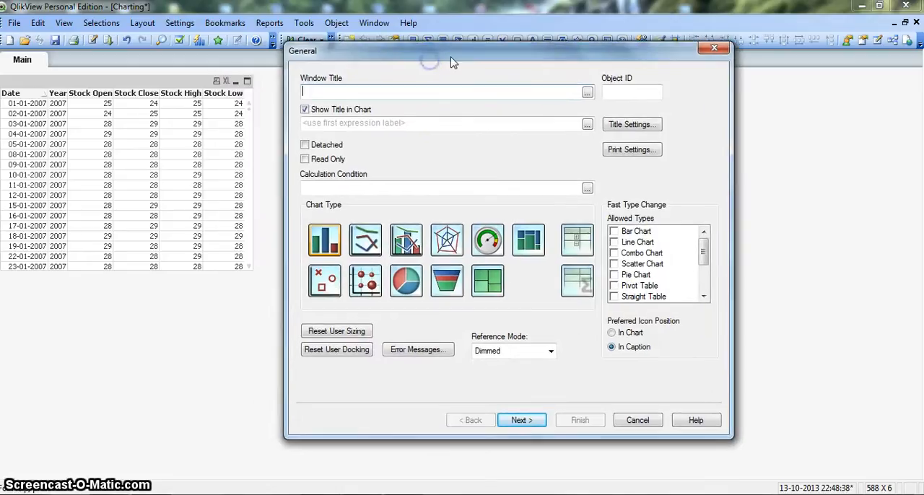
{"action": "mouse_move", "coordinate": [405, 240]}
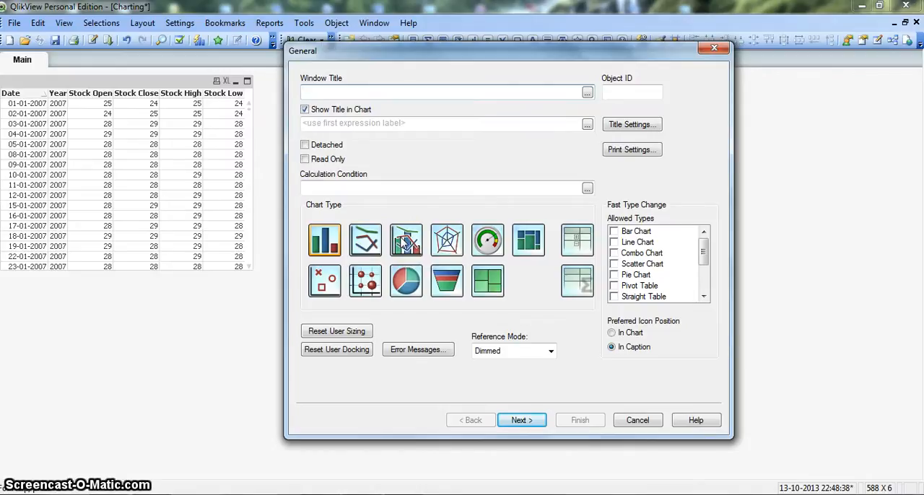
{"action": "left_click", "coordinate": [405, 239]}
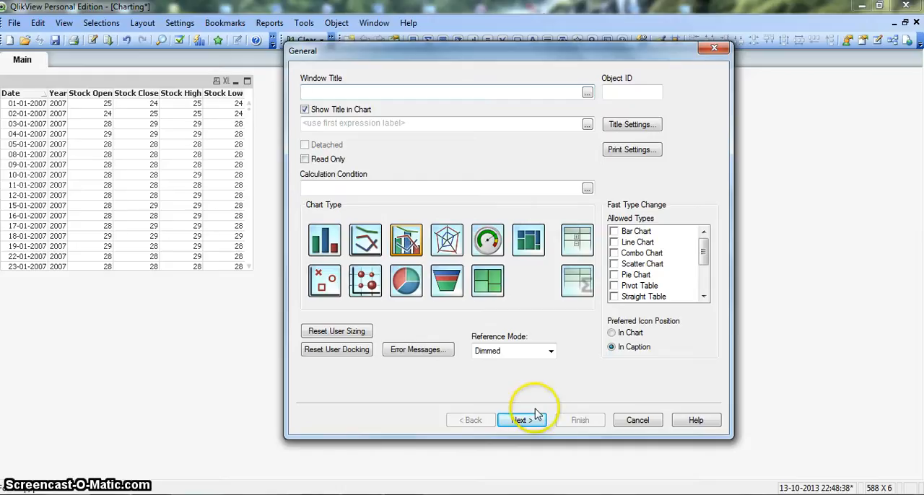
{"action": "left_click", "coordinate": [523, 420]}
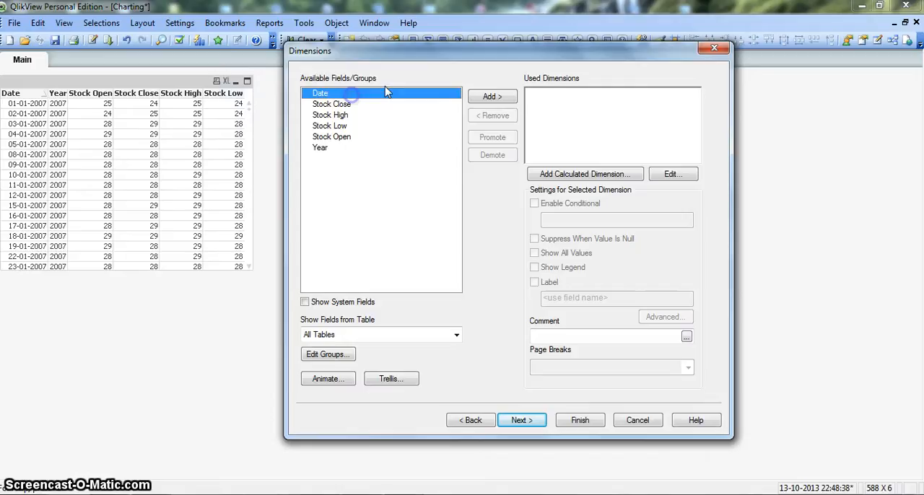
{"action": "left_click", "coordinate": [492, 96]}
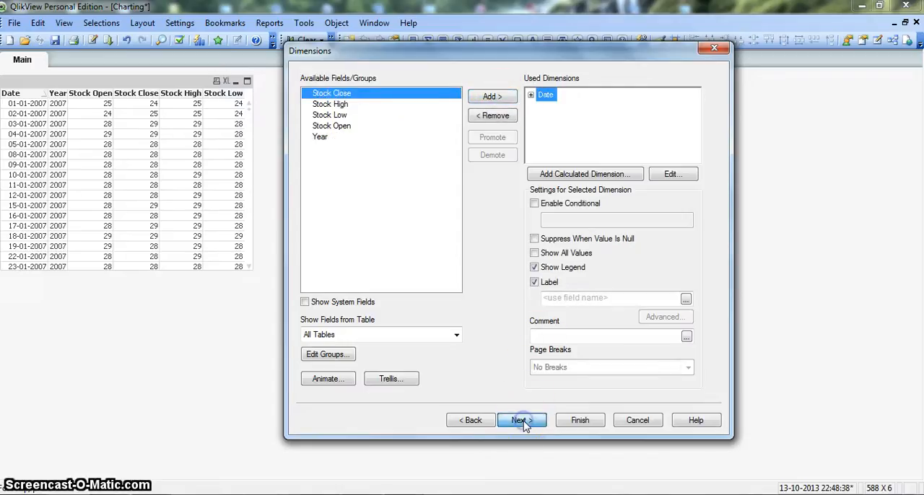
{"action": "left_click", "coordinate": [522, 420]}
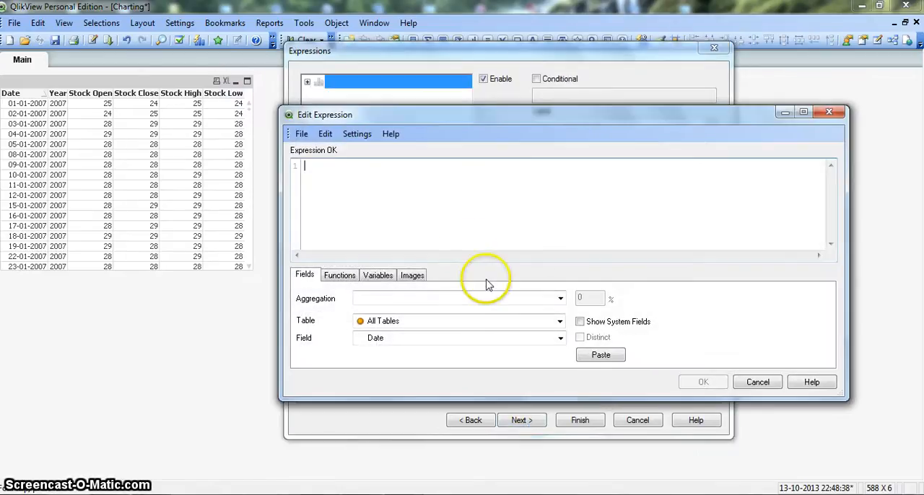
{"action": "mouse_move", "coordinate": [457, 208]}
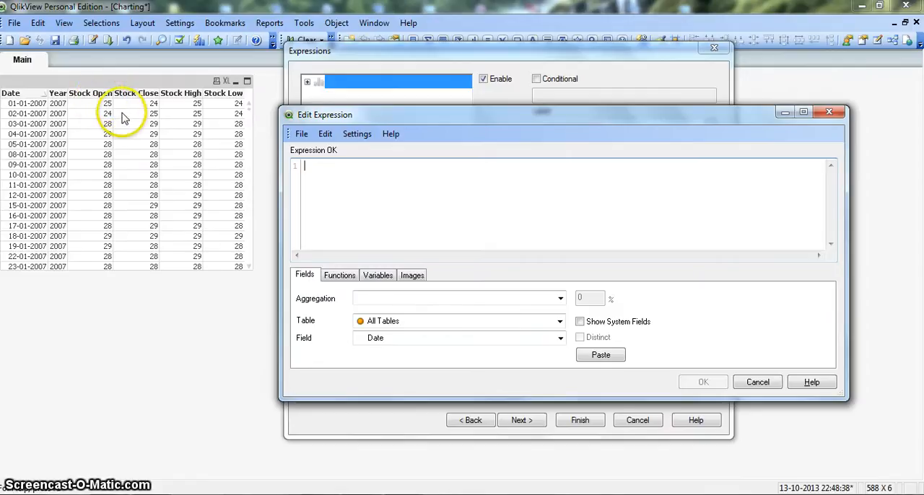
{"action": "mouse_move", "coordinate": [140, 118]}
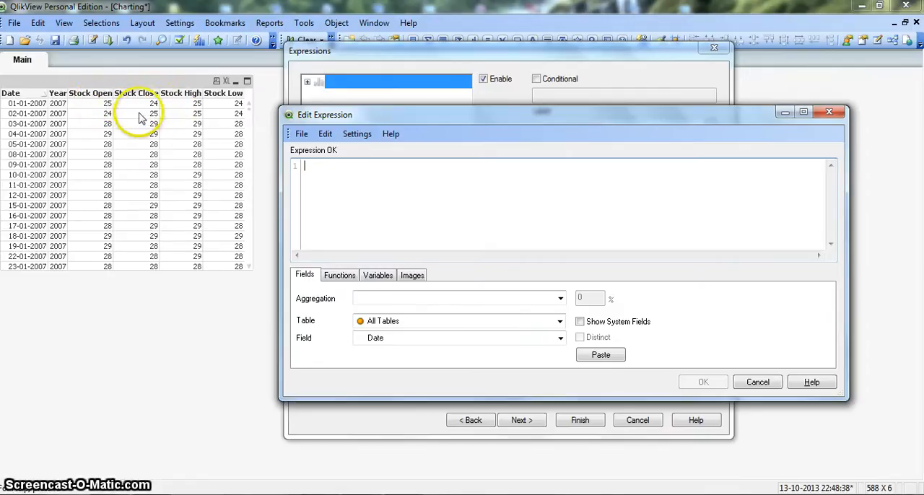
{"action": "mouse_move", "coordinate": [109, 118]}
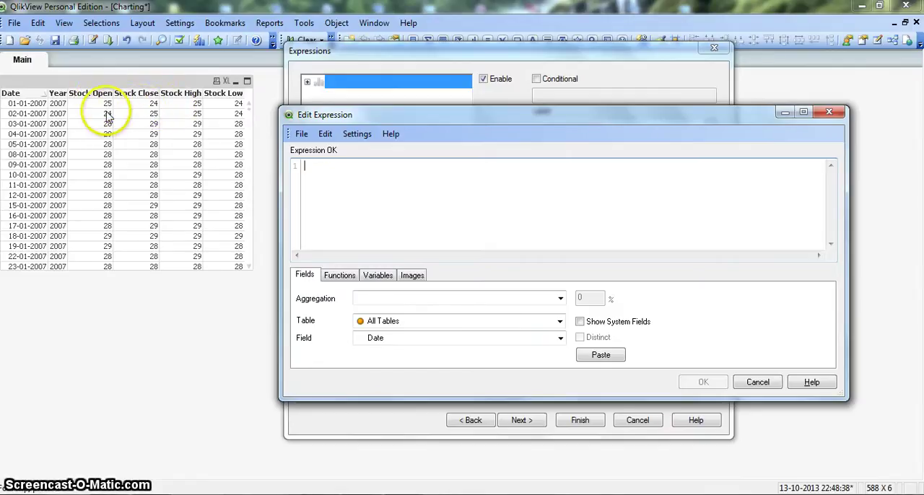
{"action": "mouse_move", "coordinate": [316, 172]}
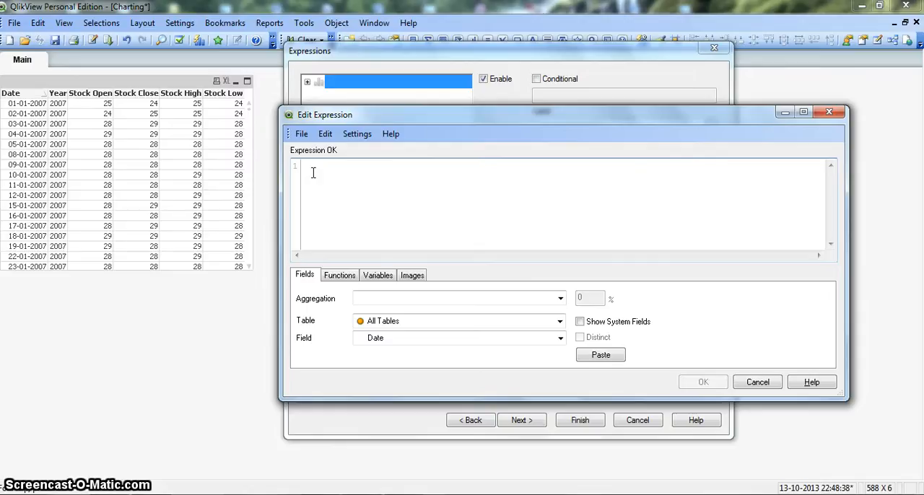
Enter and confirm the expression If([Stock Open]>[Stock Close],[Stock Open],[Stock Close])
{"action": "type", "text": "If(s"}
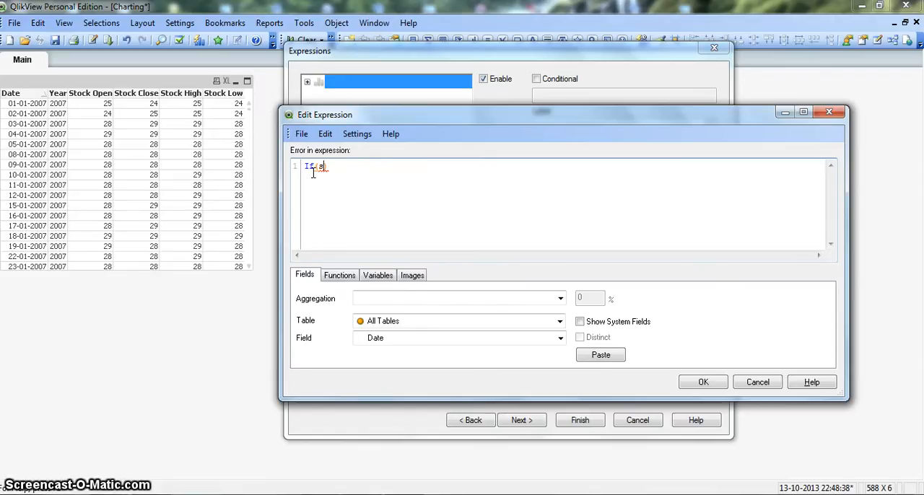
{"action": "type", "text": "[Stock Open])"}
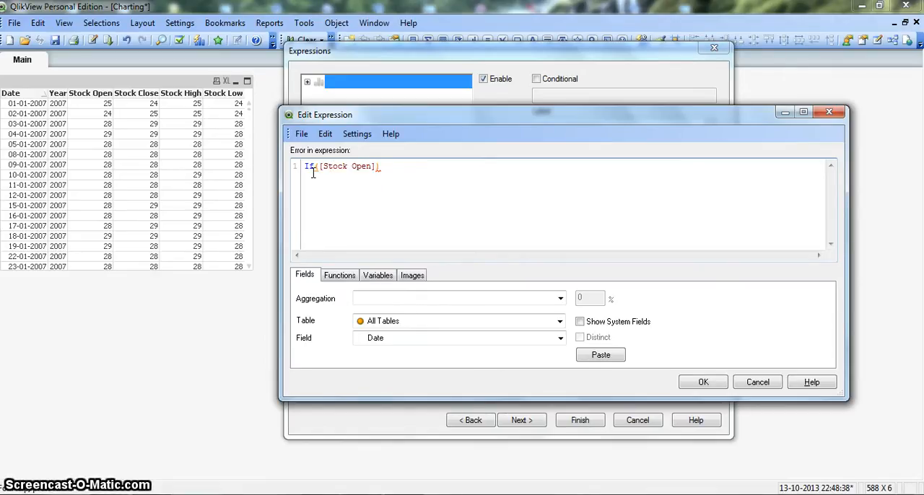
{"action": "type", "text": ">"}
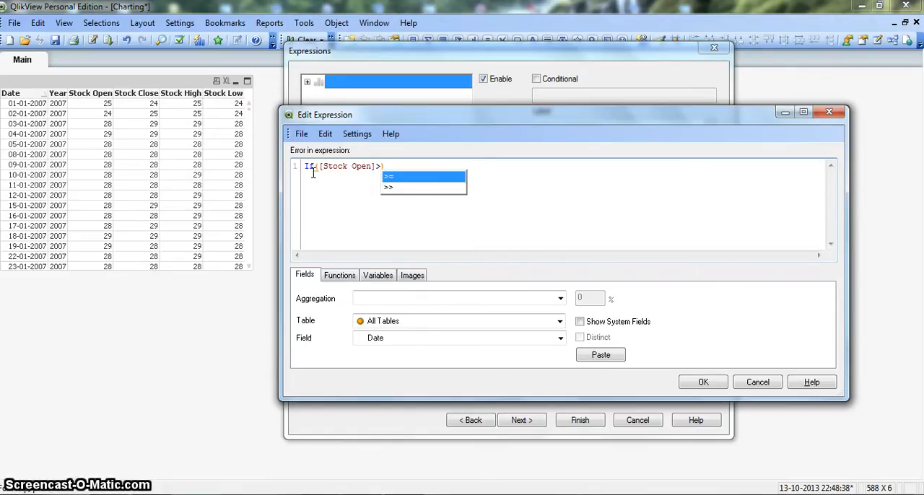
{"action": "type", "text": "Stock Close],"}
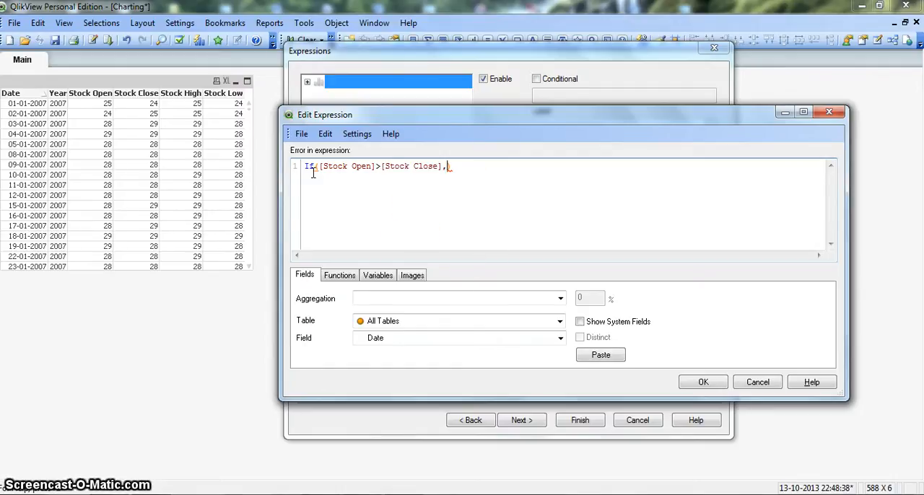
{"action": "type", "text": "sto"}
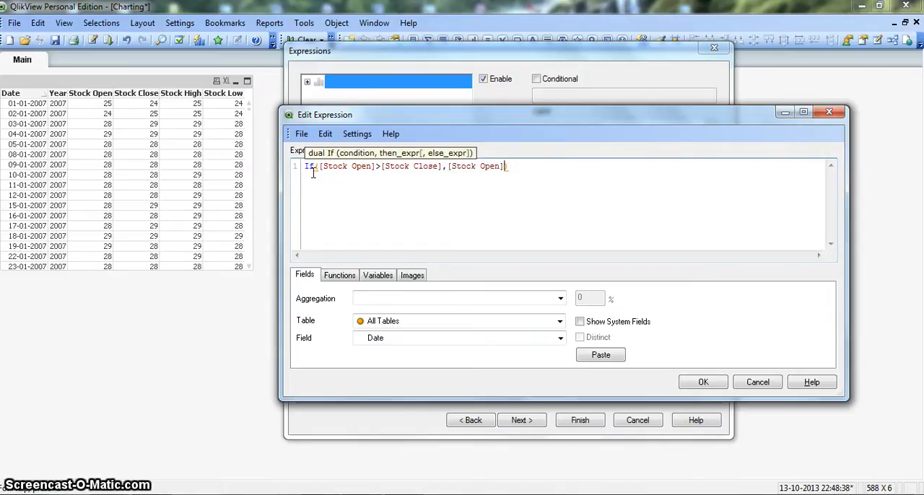
{"action": "type", "text": ","}
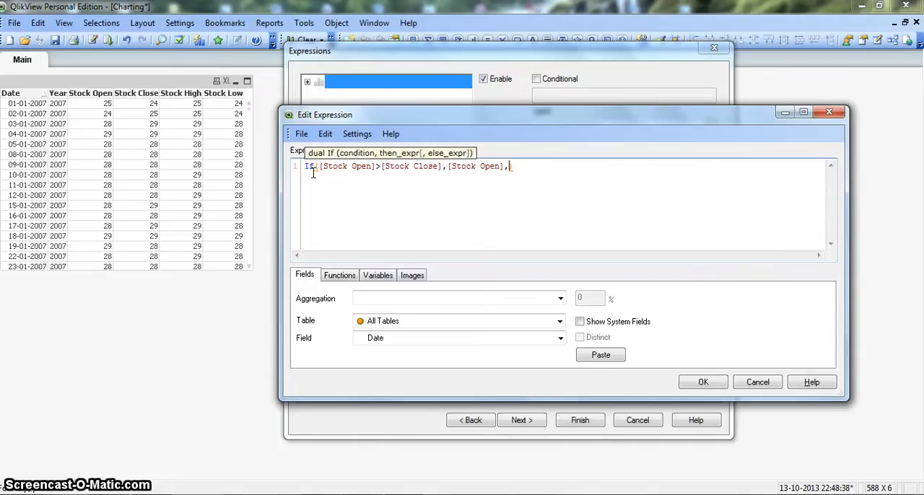
{"action": "type", "text": "sto"}
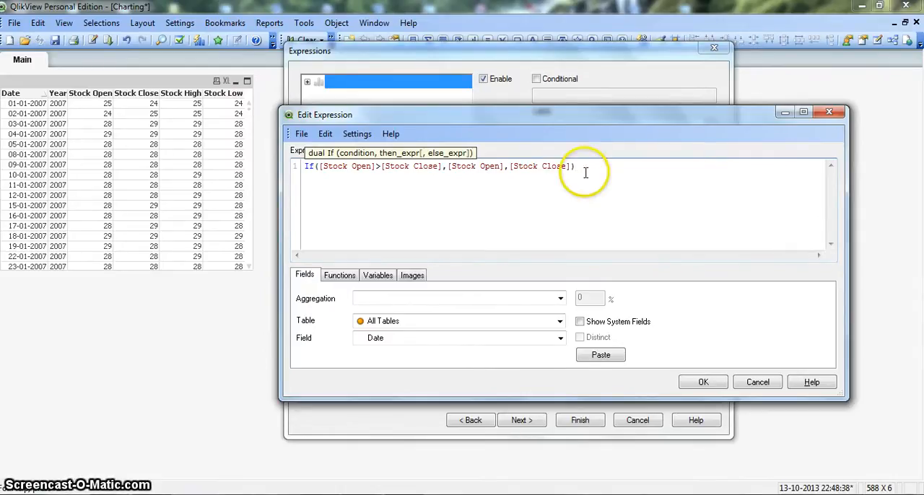
{"action": "mouse_move", "coordinate": [583, 176]}
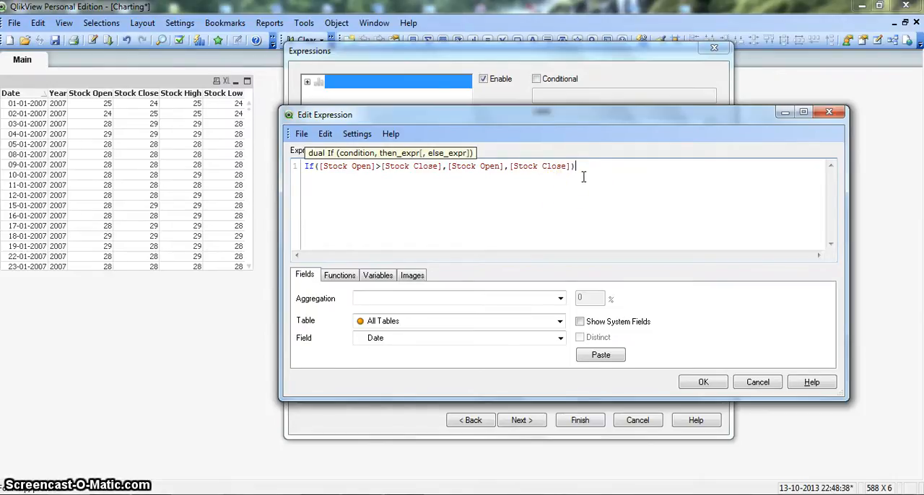
{"action": "mouse_move", "coordinate": [615, 237]}
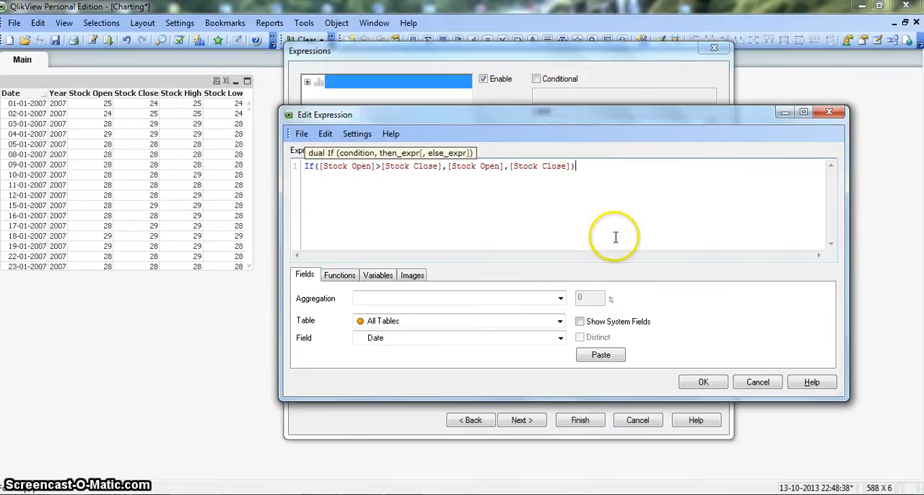
{"action": "left_click", "coordinate": [700, 381]}
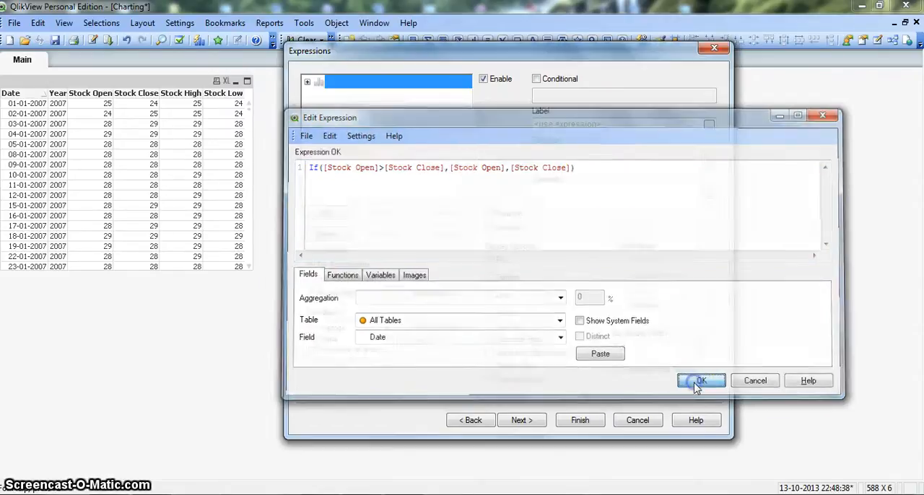
Switch the expression's display from Bar to Box Plot and select its Stock Top part
{"action": "left_click", "coordinate": [699, 381]}
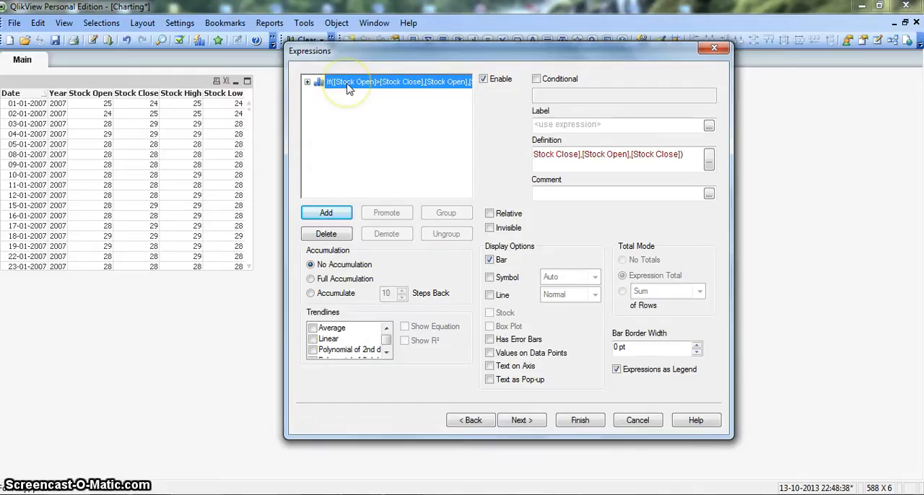
{"action": "left_click", "coordinate": [489, 260]}
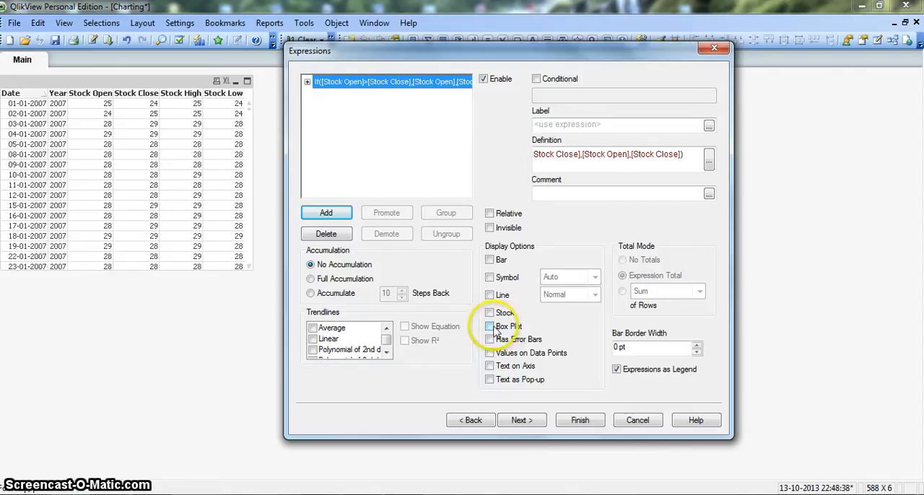
{"action": "left_click", "coordinate": [490, 326]}
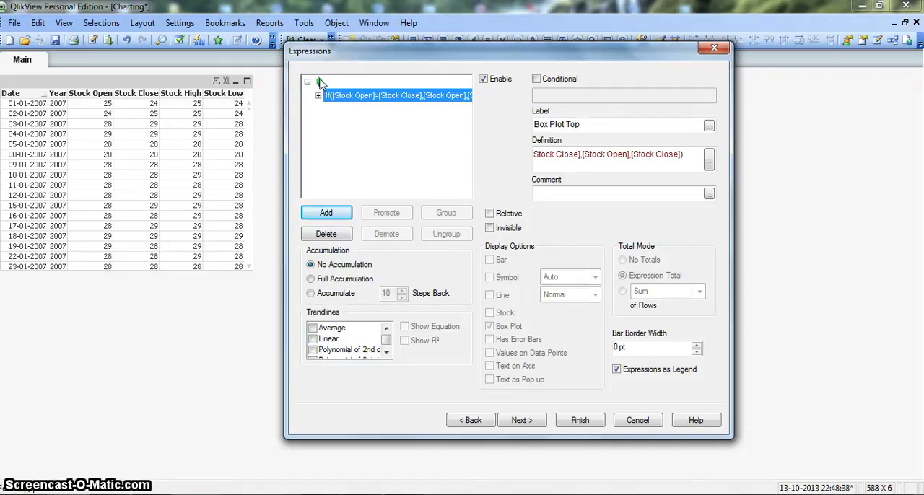
{"action": "left_click", "coordinate": [565, 124]}
{"action": "type", "text": "Stock"}
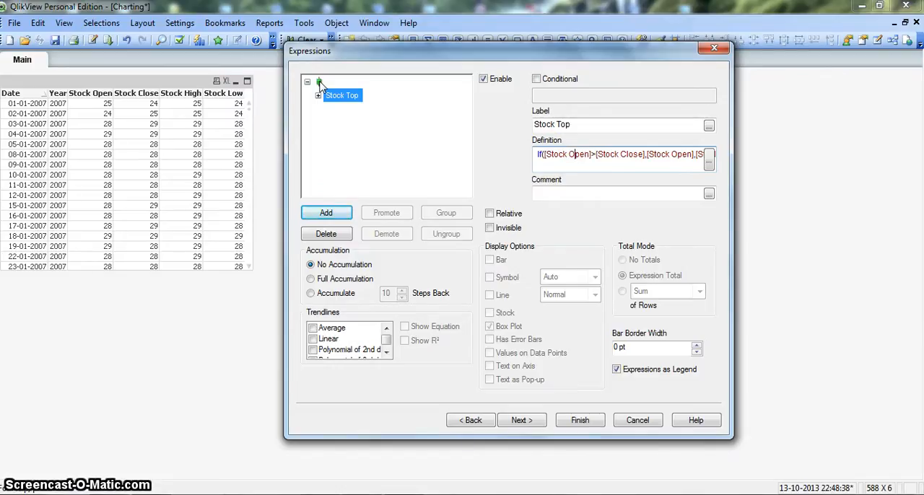
{"action": "mouse_move", "coordinate": [368, 101]}
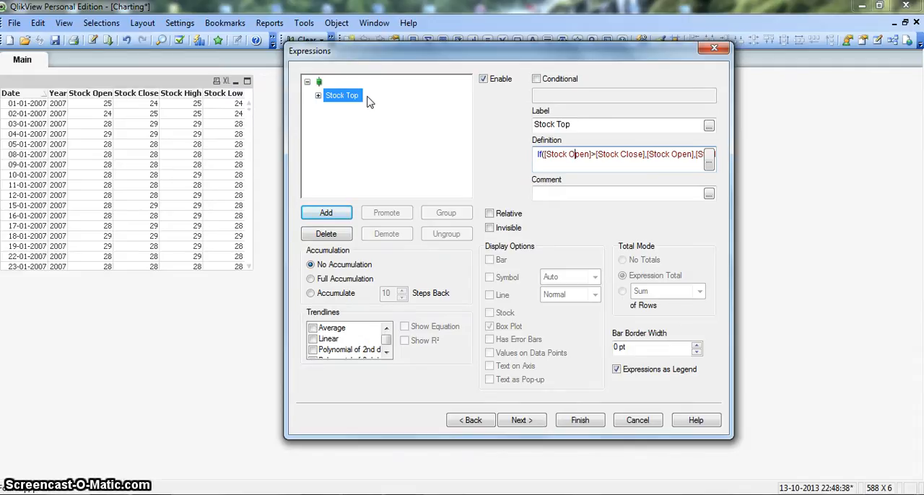
{"action": "left_click", "coordinate": [561, 154]}
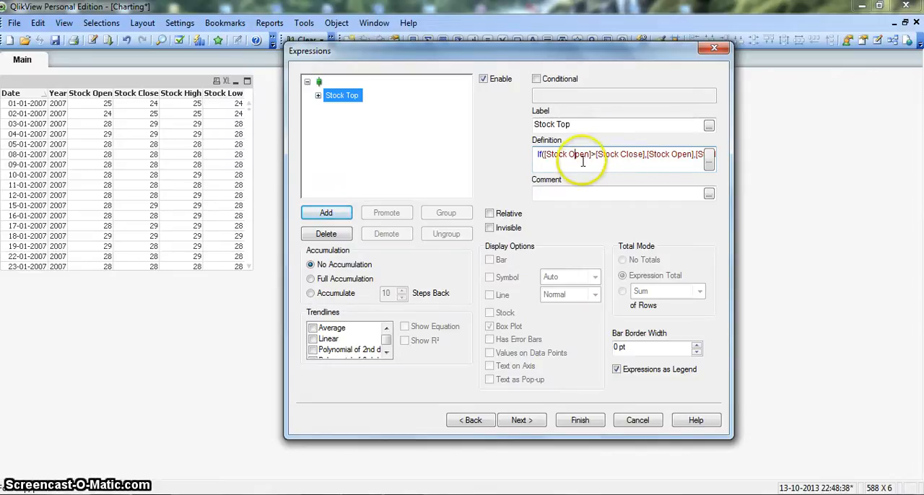
{"action": "mouse_move", "coordinate": [583, 160]}
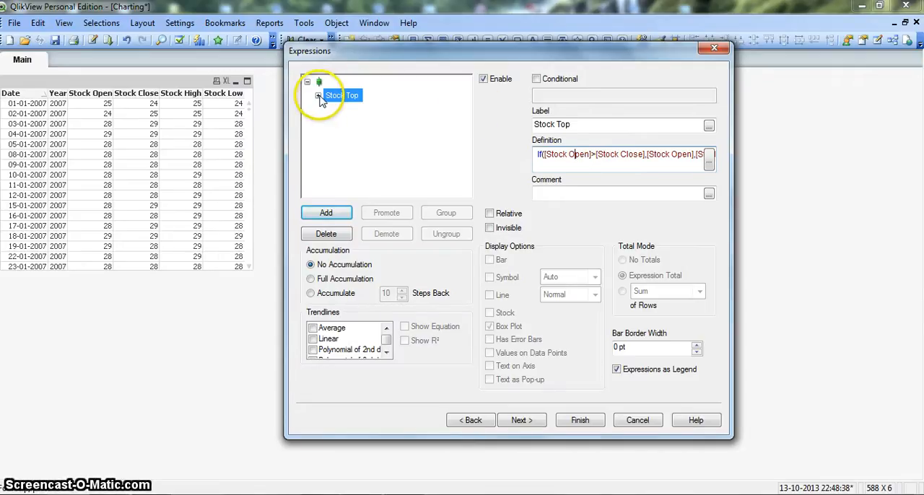
Start Stock Top's Background Color formula comparing [Stock Open] > [Stock Close]
{"action": "left_click", "coordinate": [316, 95]}
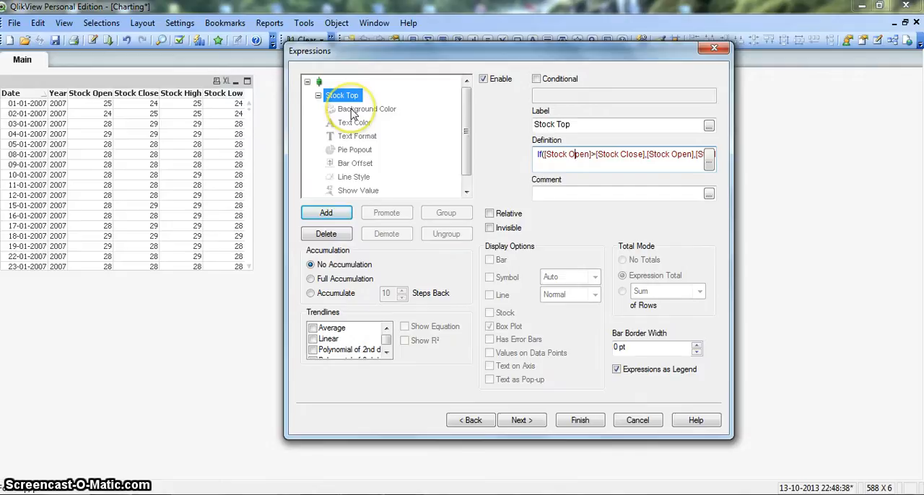
{"action": "left_click", "coordinate": [367, 109]}
{"action": "type", "text": "if("}
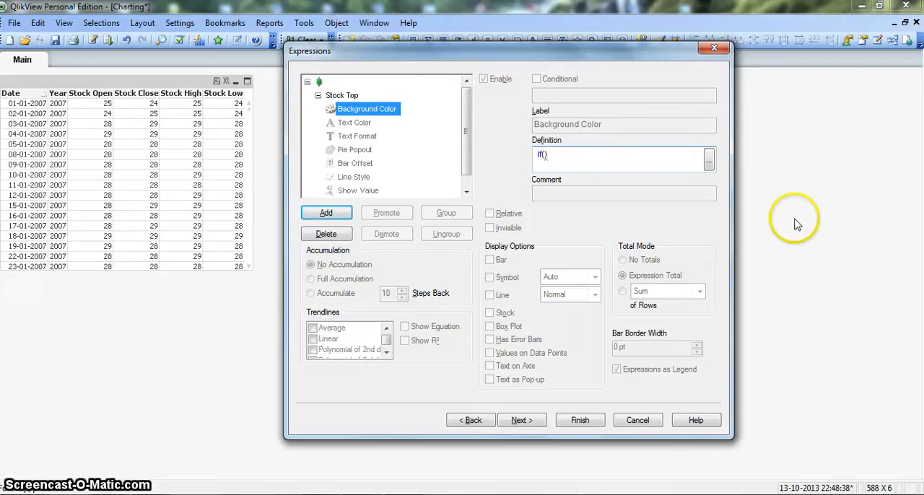
{"action": "type", "text": "sto"}
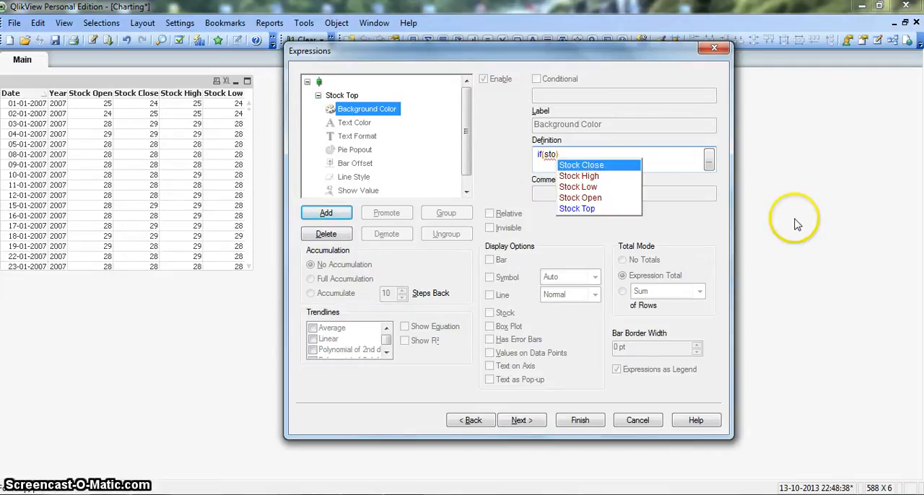
{"action": "left_click", "coordinate": [581, 197]}
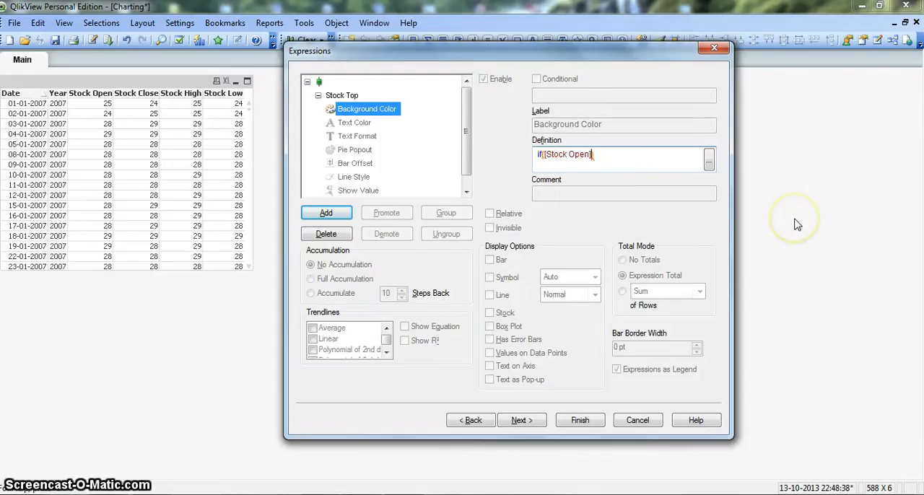
{"action": "type", "text": ">st"}
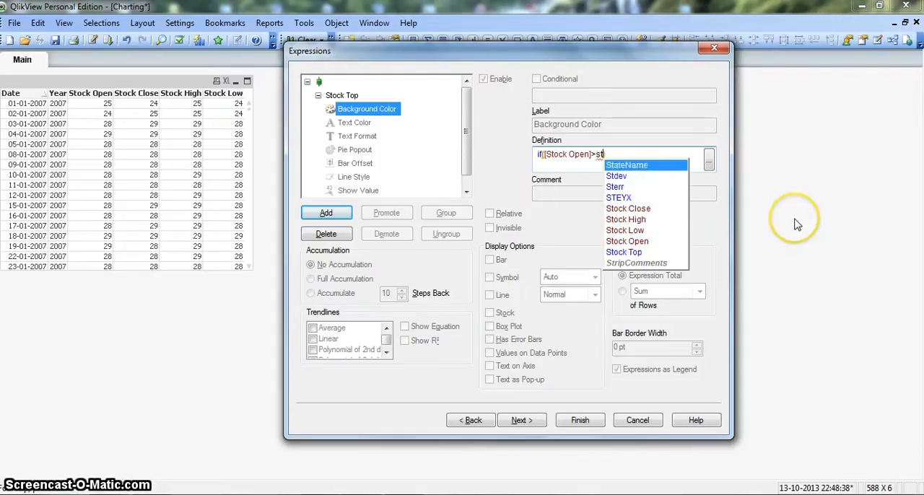
{"action": "left_click", "coordinate": [627, 208]}
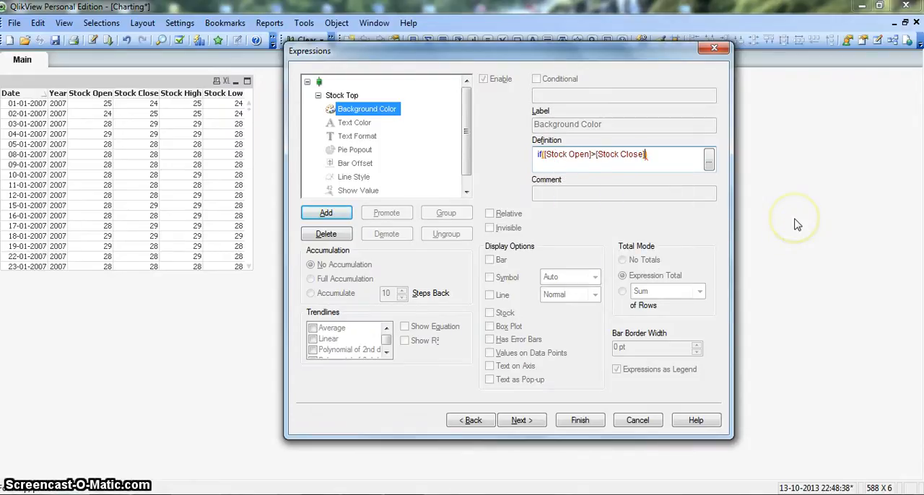
Complete the colour: RGB(255,255,255) when true, RGB(0,0,0) otherwise, and add a new expression
{"action": "type", "text": ","}
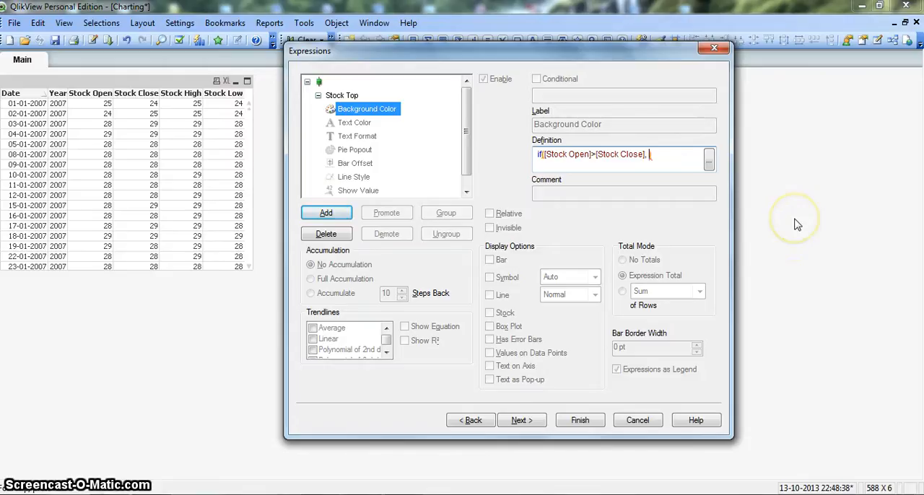
{"action": "type", "text": "RGB("}
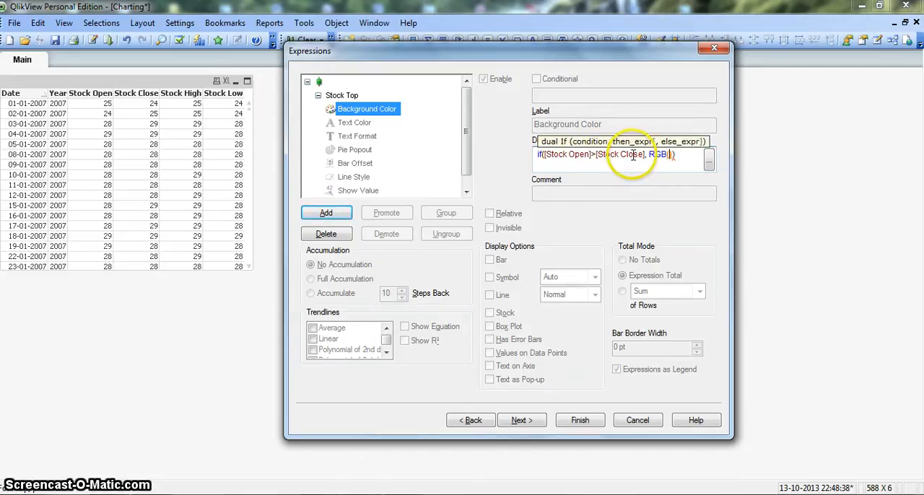
{"action": "type", "text": "25"}
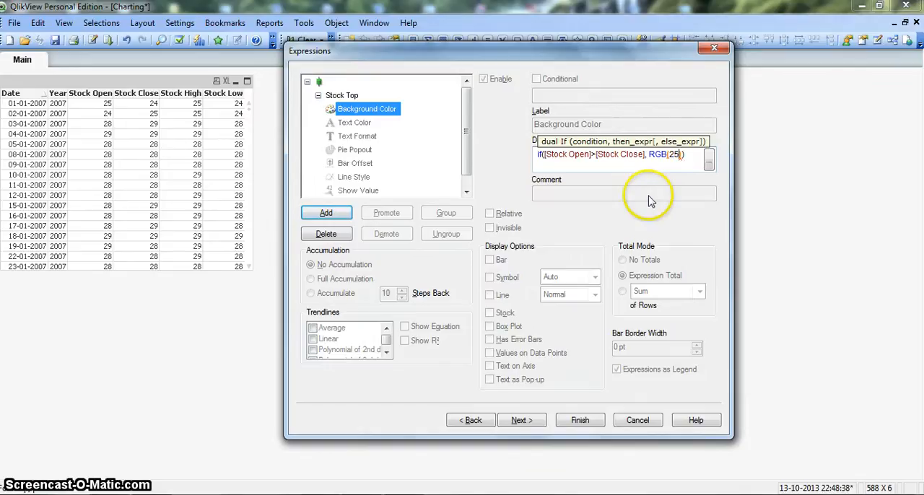
{"action": "type", "text": "512"}
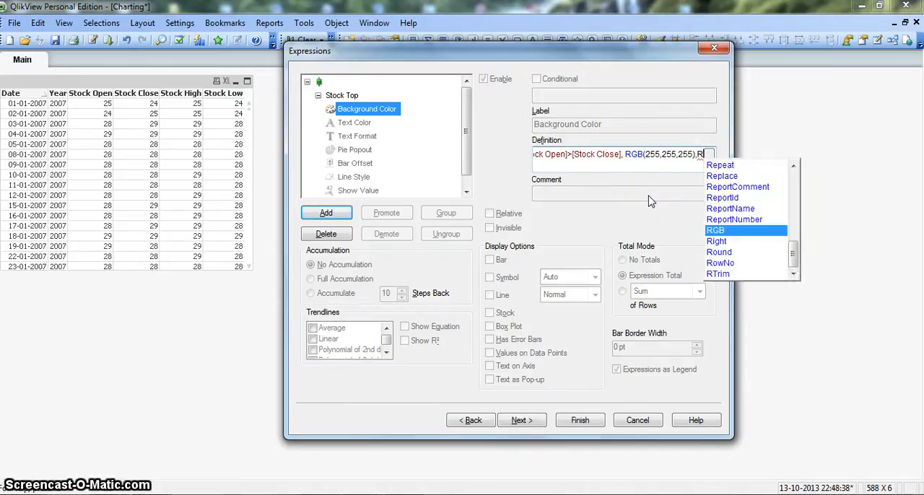
{"action": "left_click", "coordinate": [716, 231]}
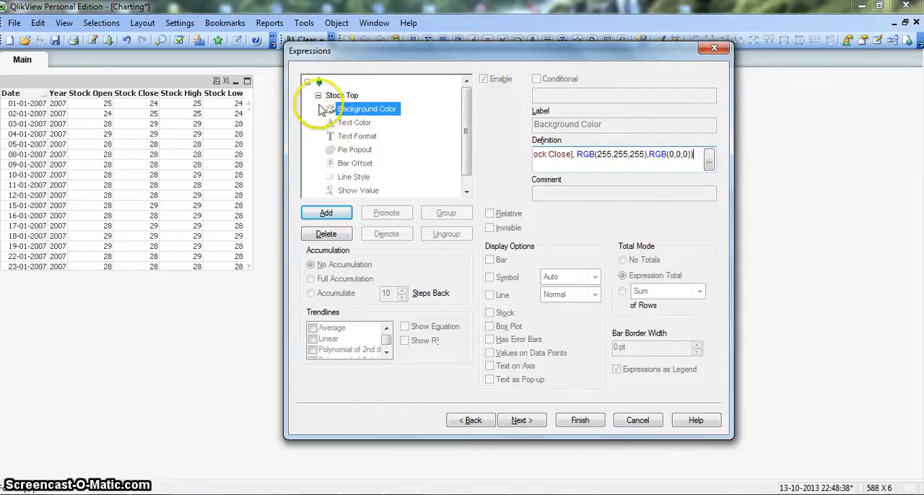
{"action": "left_click", "coordinate": [321, 95]}
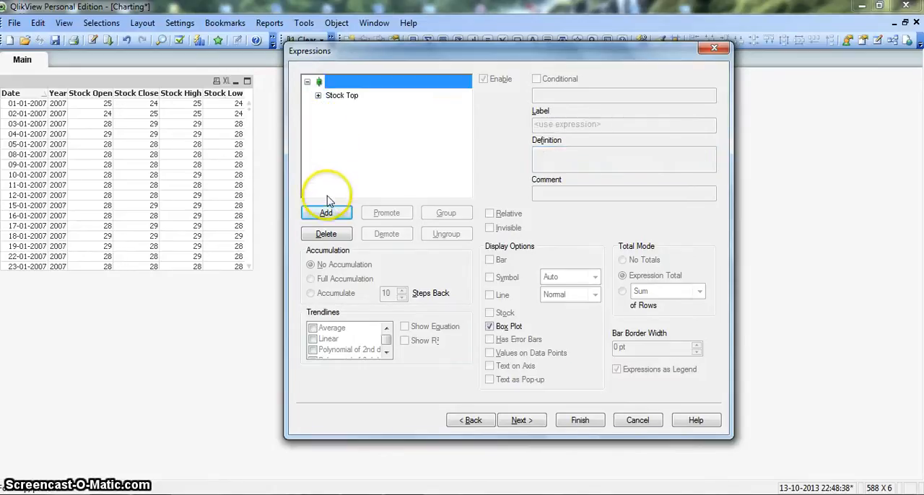
{"action": "left_click", "coordinate": [326, 213]}
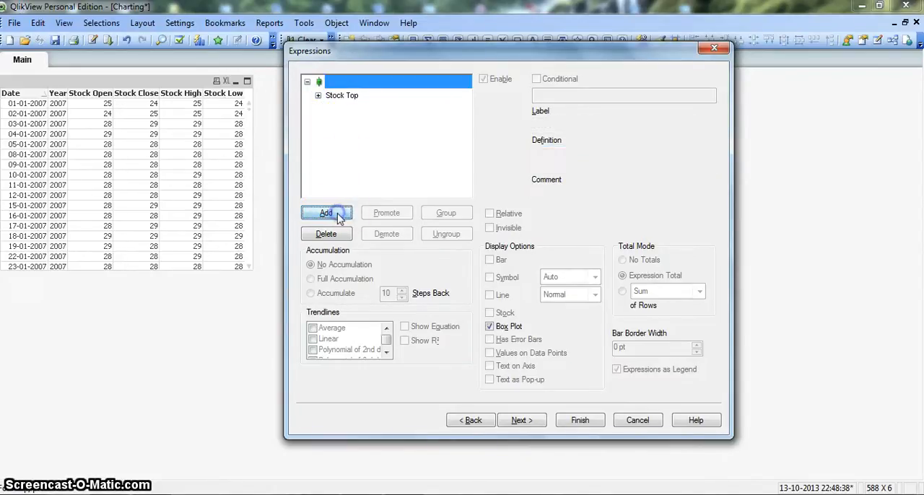
Enter and confirm If([Stock Open]<[Stock Close],[Stock Open],[Stock Close]) as the new expression
{"action": "left_click", "coordinate": [326, 213]}
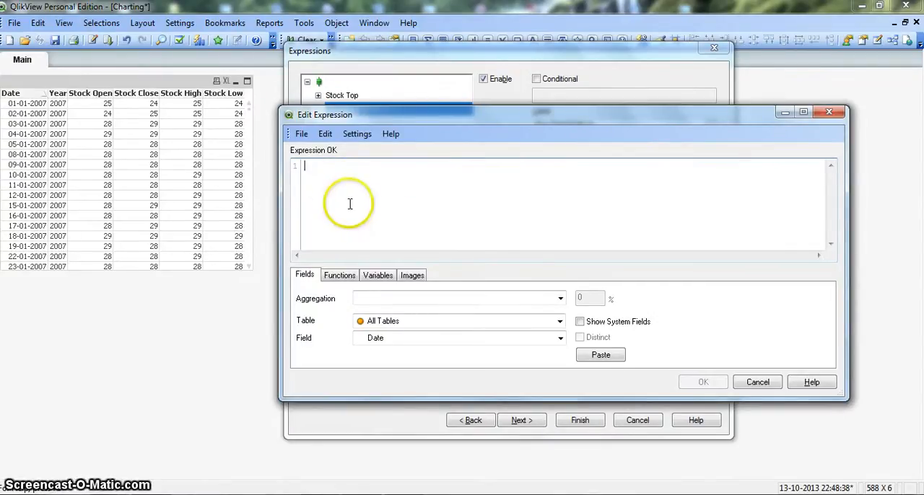
{"action": "type", "text": "("}
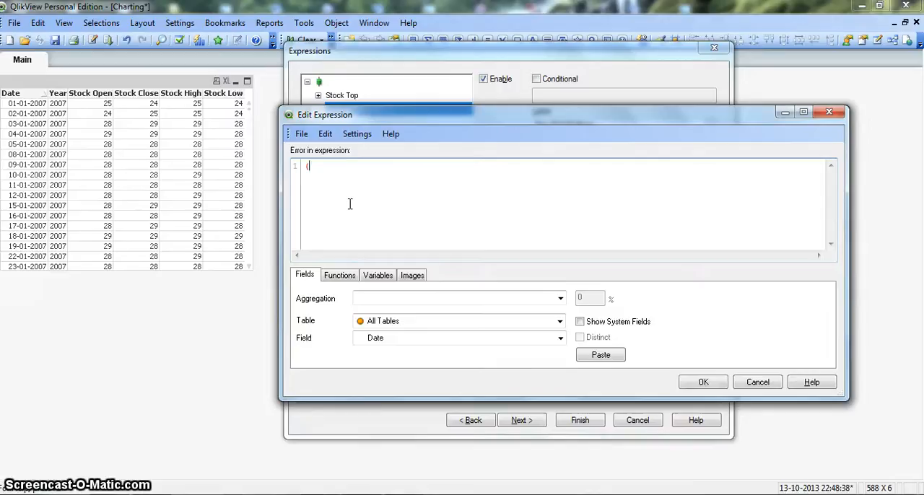
{"action": "type", "text": "If"}
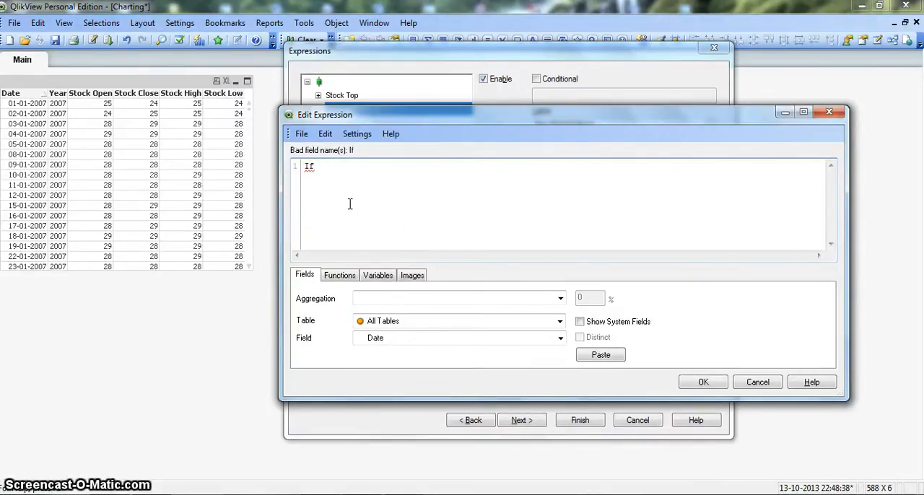
{"action": "type", "text": "()"}
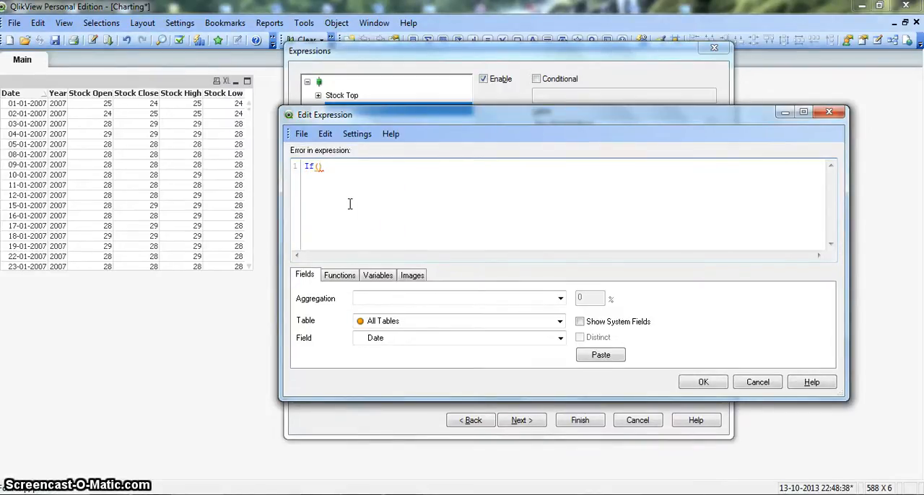
{"action": "type", "text": "Stock Open]"}
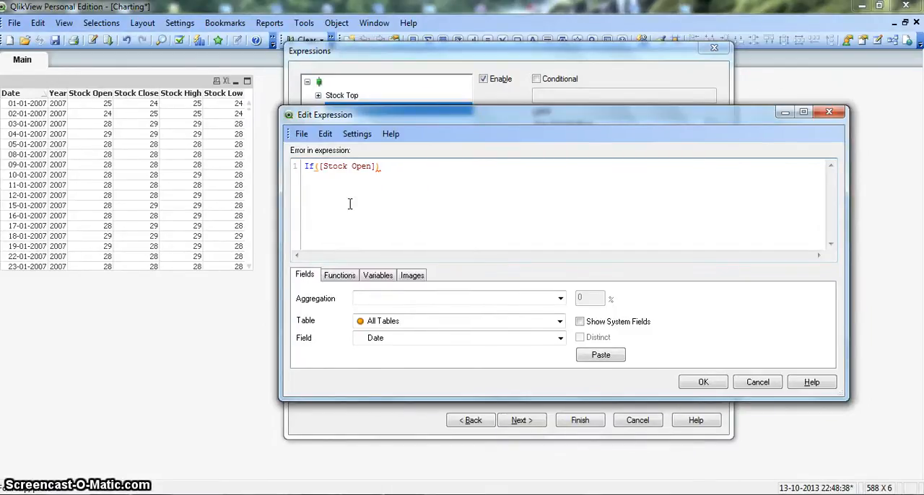
{"action": "type", "text": "<Sto"}
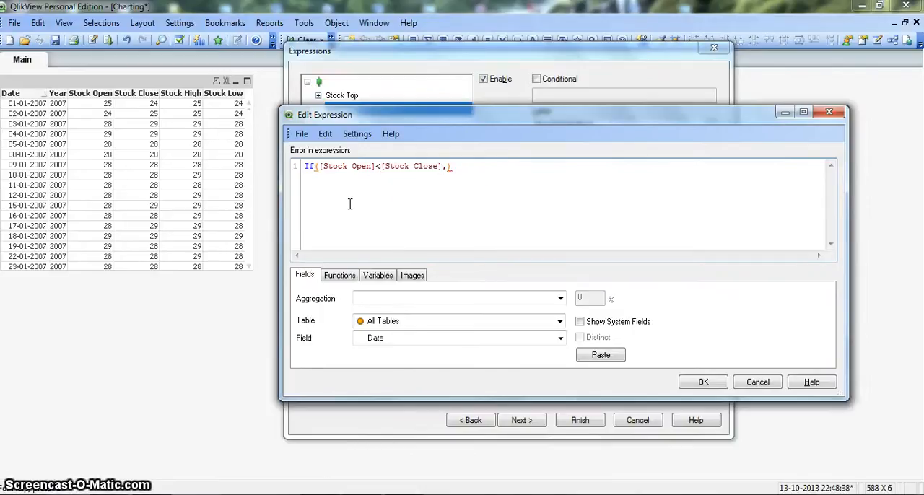
{"action": "type", "text": "sto"}
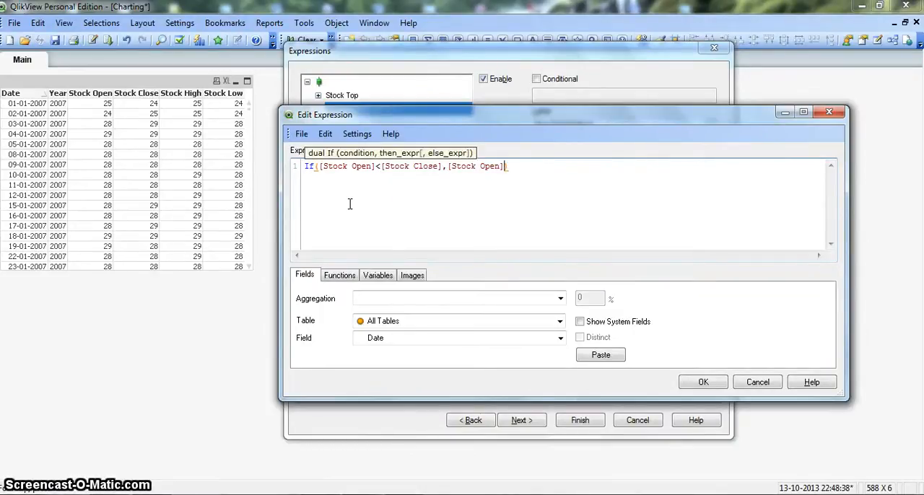
{"action": "type", "text": "st"}
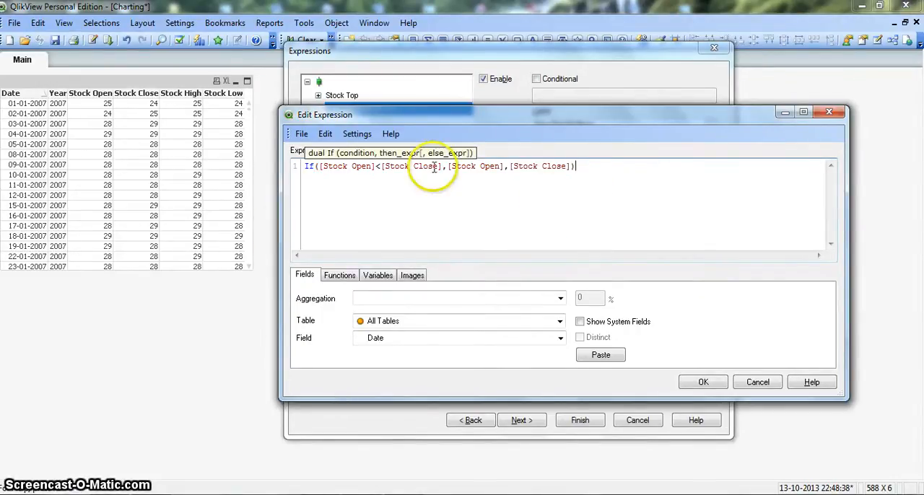
{"action": "mouse_move", "coordinate": [715, 332]}
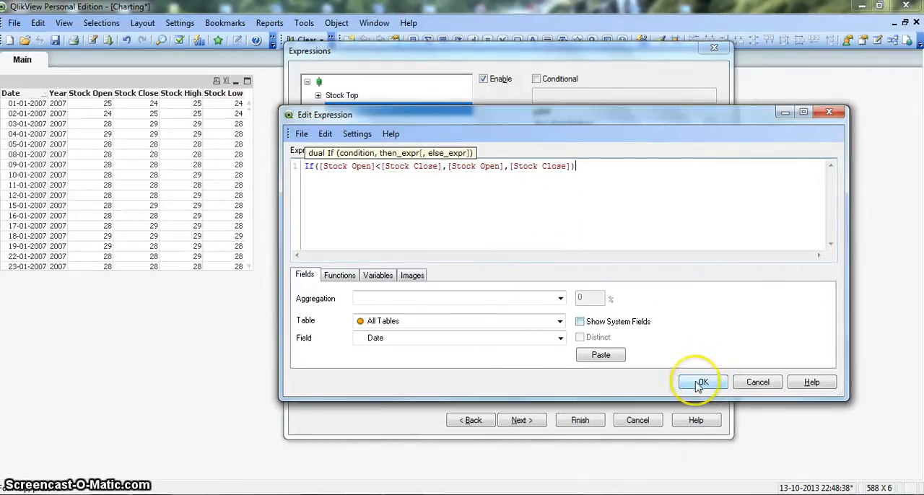
{"action": "mouse_move", "coordinate": [366, 172]}
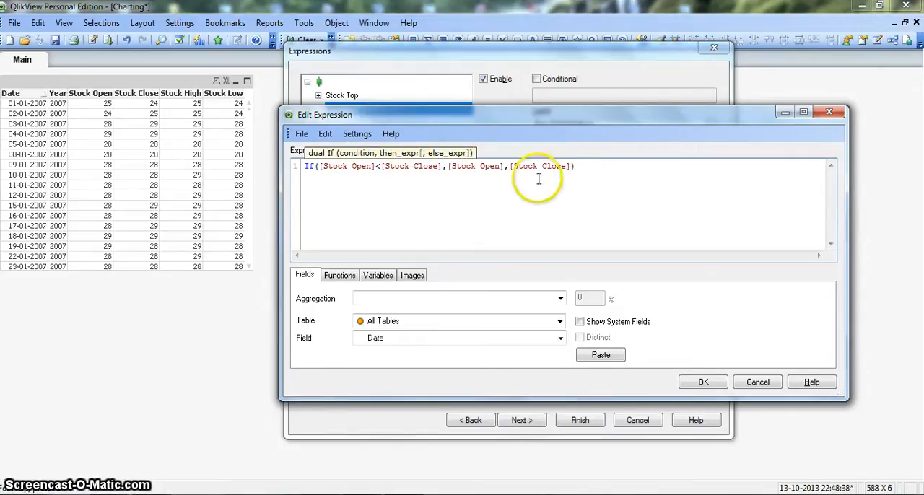
{"action": "left_click", "coordinate": [703, 381]}
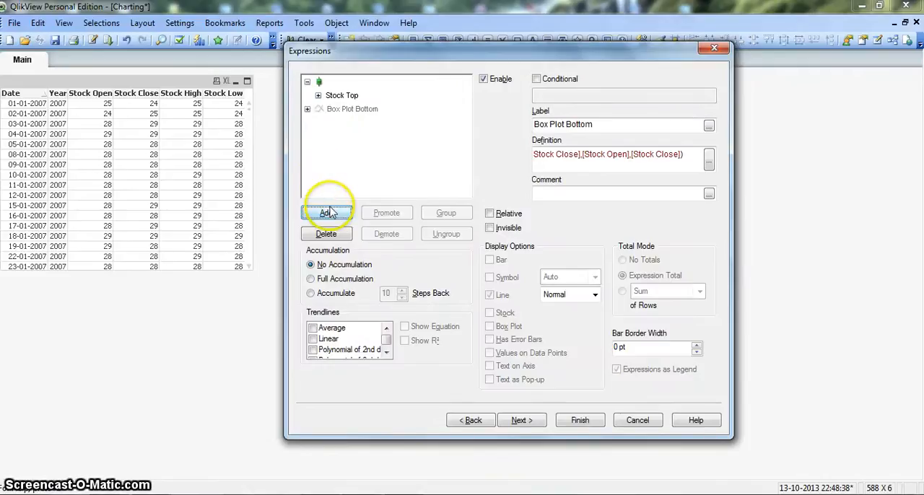
Add and confirm the expression (Avg([Stock High]) + Avg([Stock Low]))/2
{"action": "left_click", "coordinate": [326, 213]}
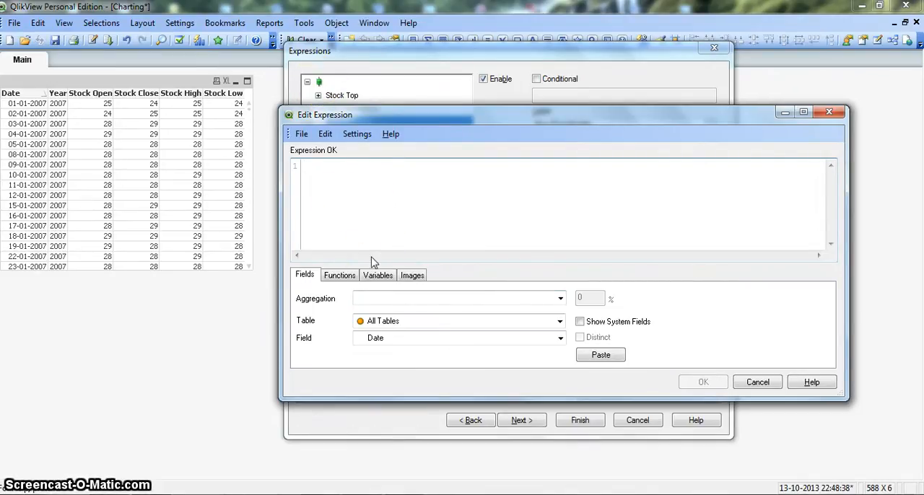
{"action": "mouse_move", "coordinate": [418, 381]}
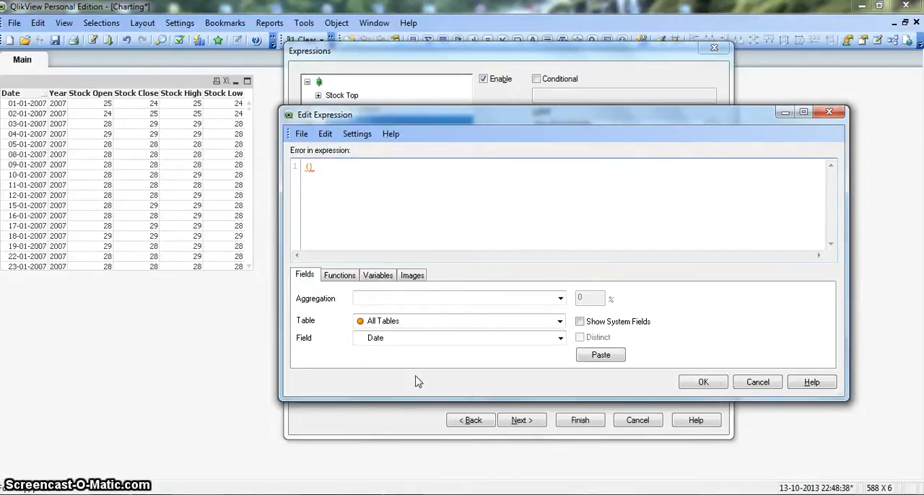
{"action": "type", "text": "Avg"}
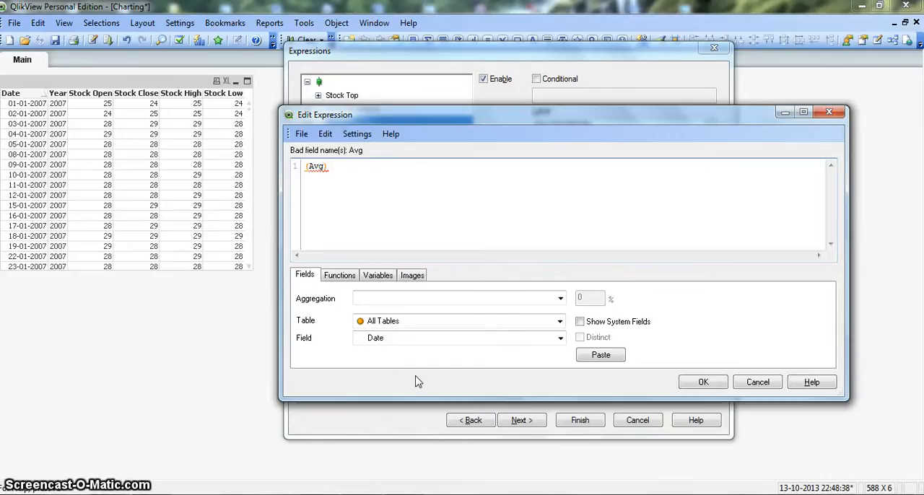
{"action": "type", "text": "Stock High]"}
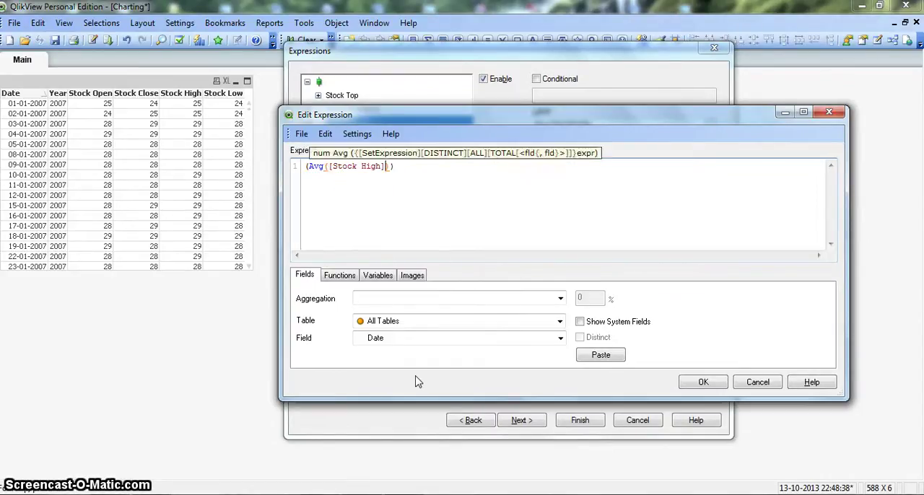
{"action": "type", "text": ")"}
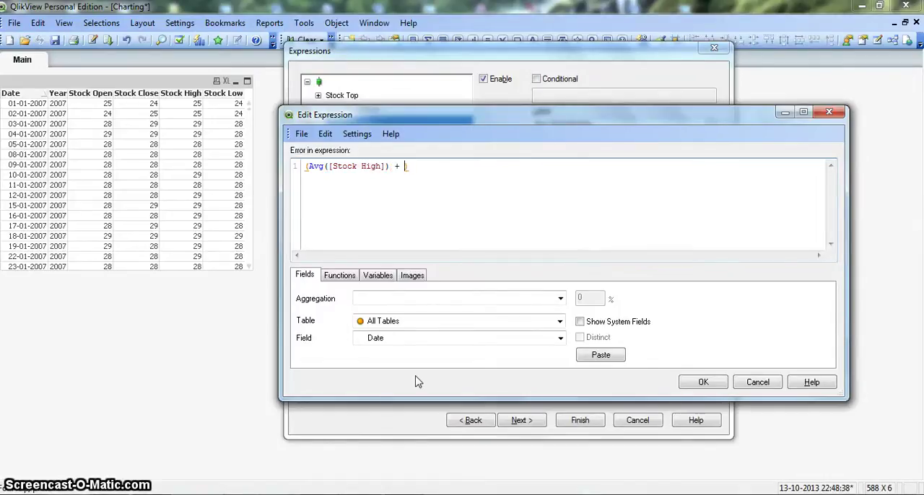
{"action": "type", "text": "Avg"}
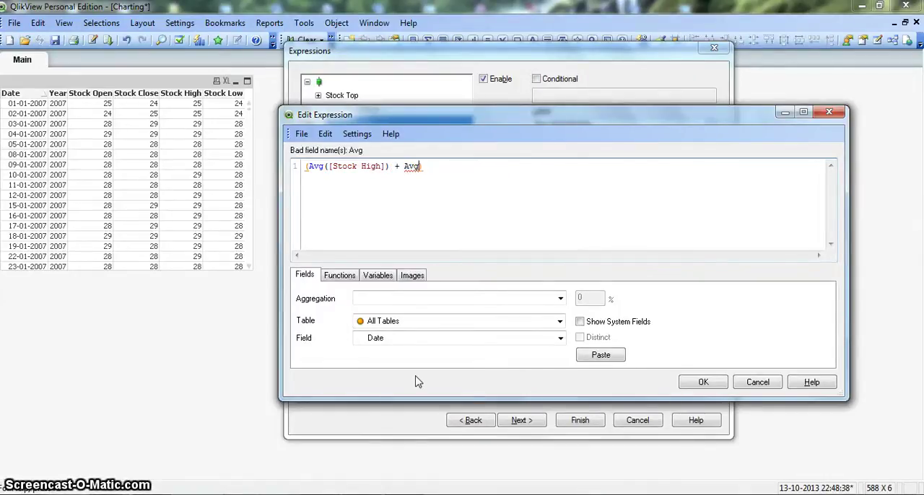
{"action": "type", "text": "(St"}
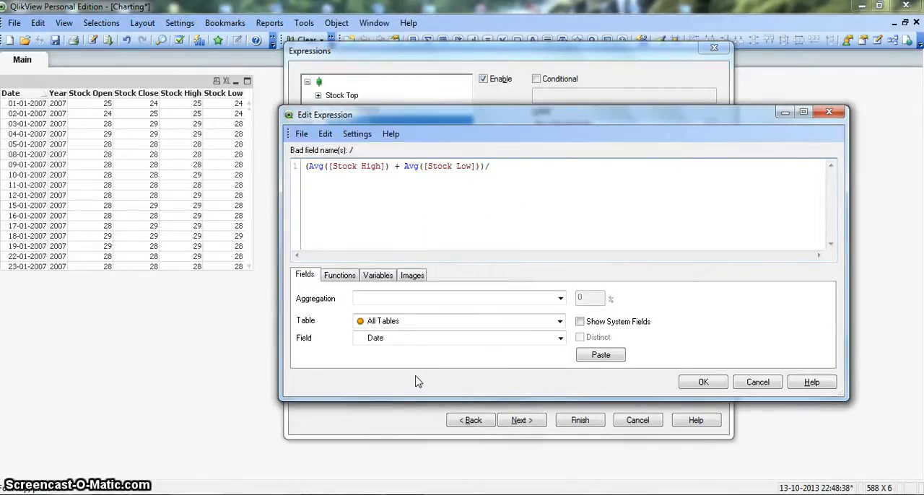
{"action": "type", "text": "2"}
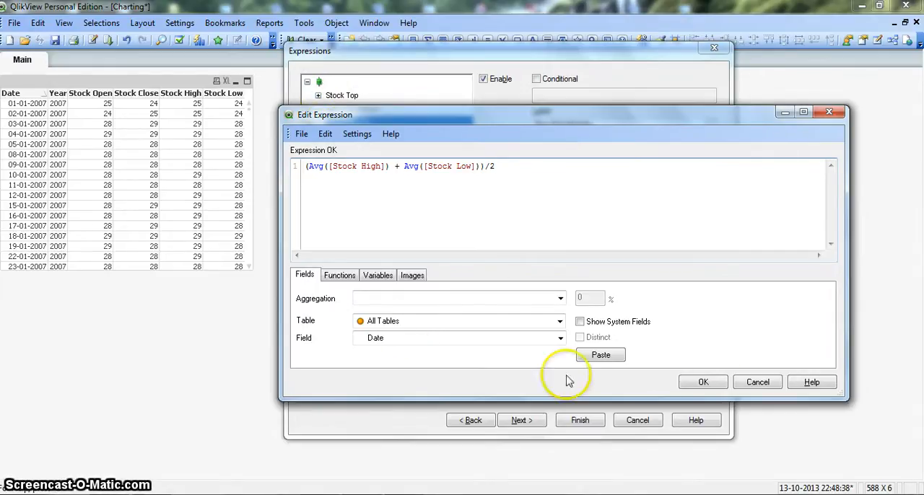
{"action": "left_click", "coordinate": [703, 382]}
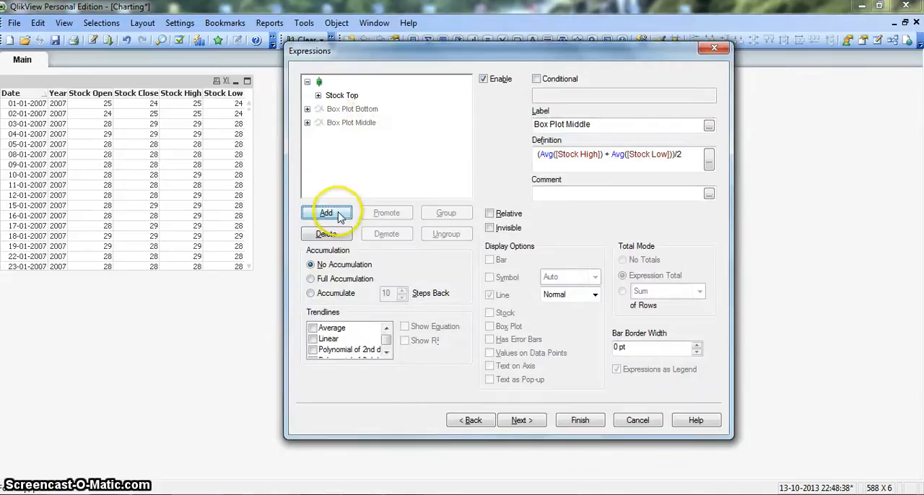
Add the upper whisker expression Avg([Stock High])
{"action": "left_click", "coordinate": [326, 212]}
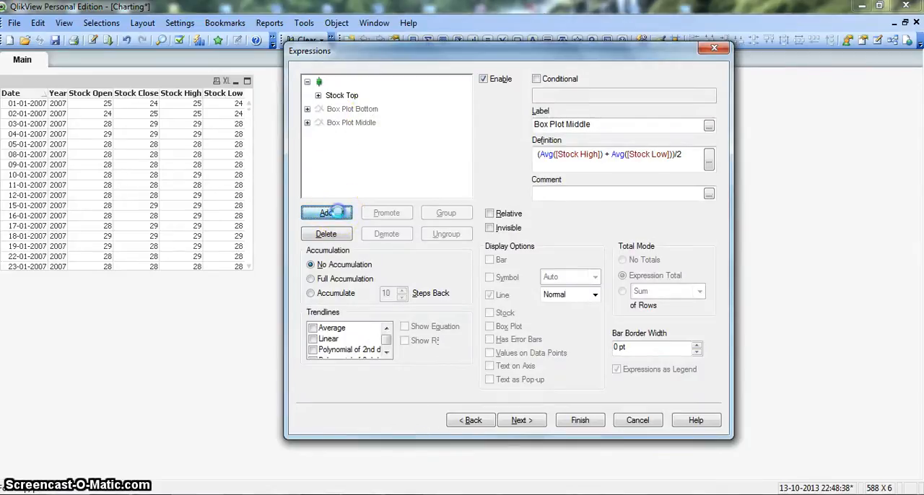
{"action": "left_click", "coordinate": [325, 212]}
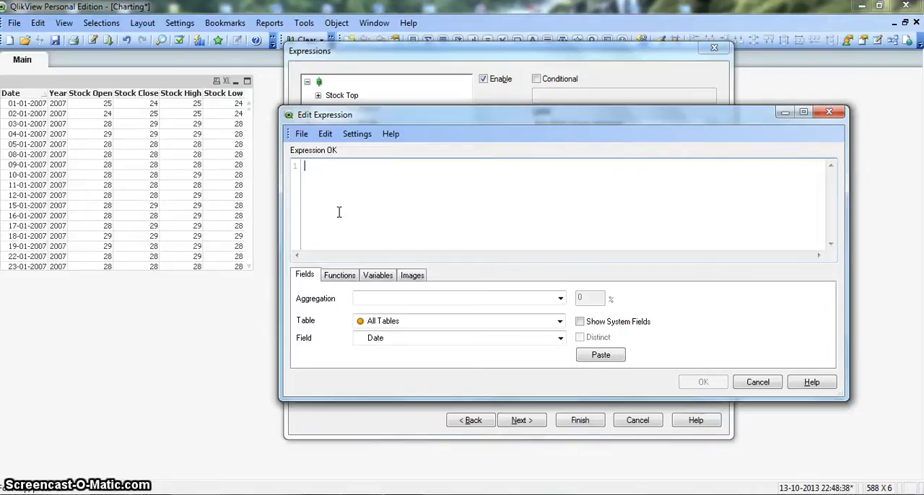
{"action": "type", "text": "Avg"}
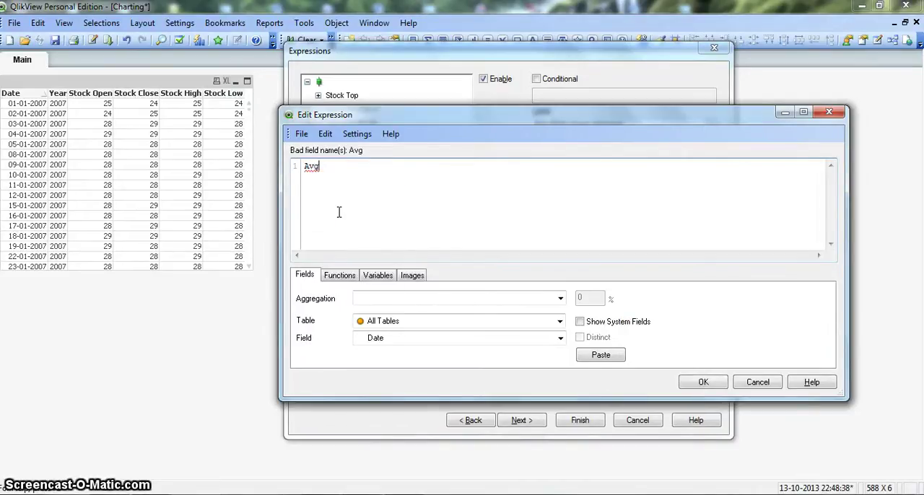
{"action": "type", "text": "()"}
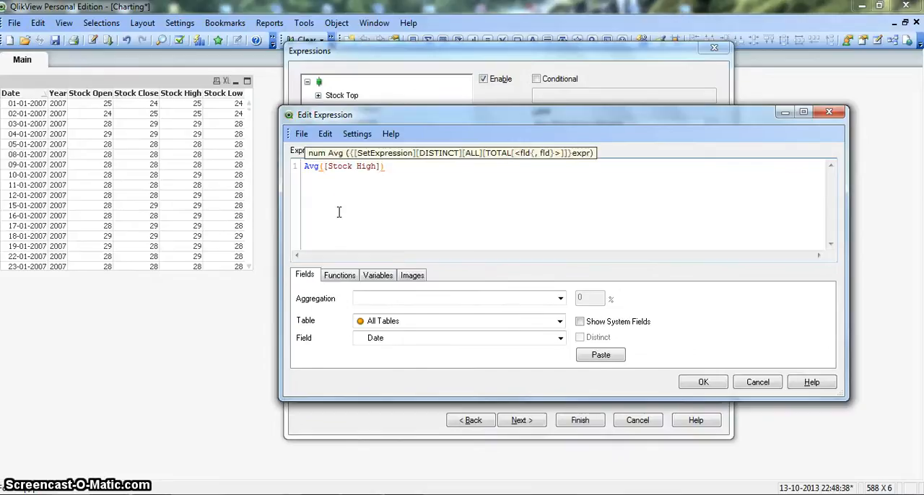
{"action": "left_click", "coordinate": [702, 382]}
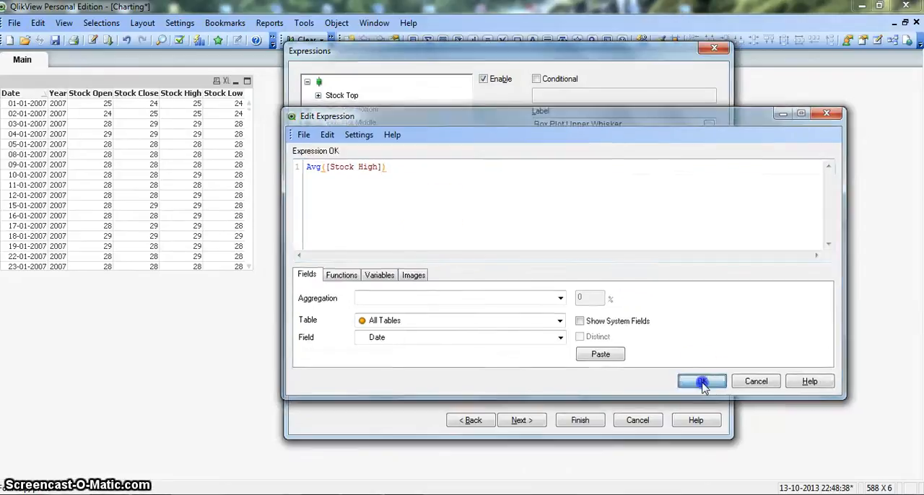
Add the lower whisker expression Avg([Stock Low])
{"action": "left_click", "coordinate": [700, 381]}
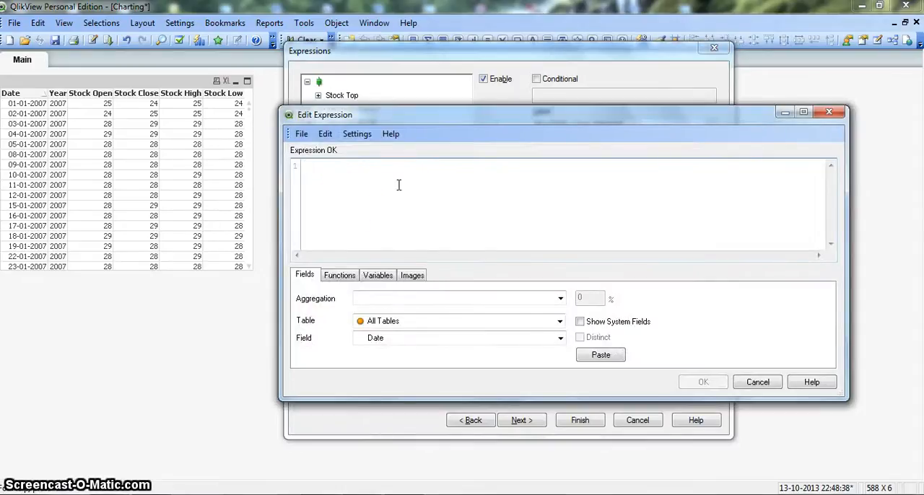
{"action": "type", "text": "Avg"}
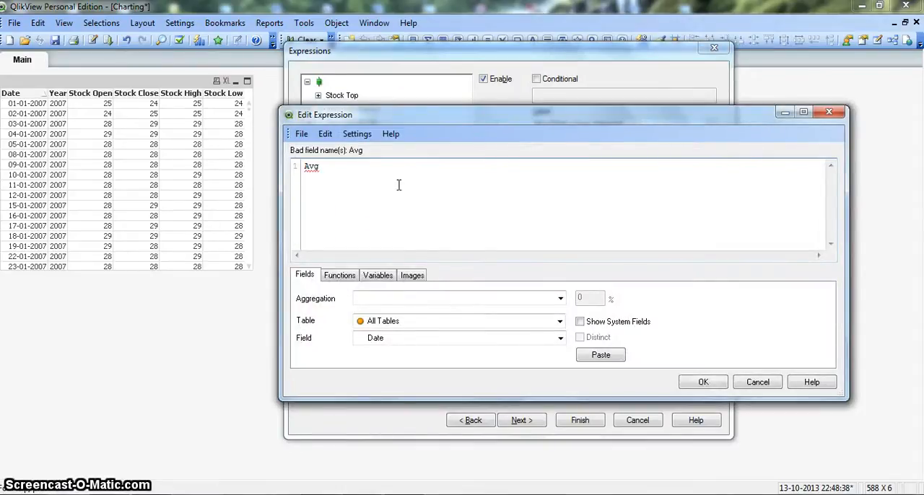
{"action": "type", "text": "(St"}
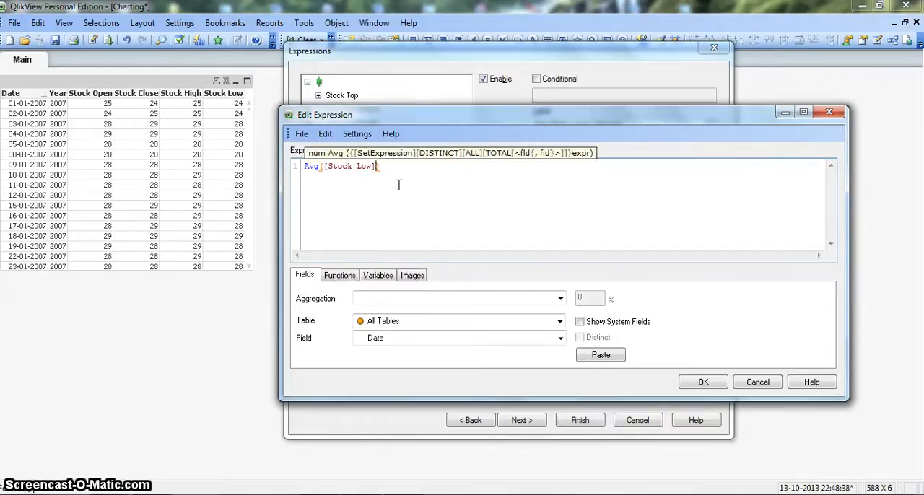
{"action": "left_click", "coordinate": [702, 381]}
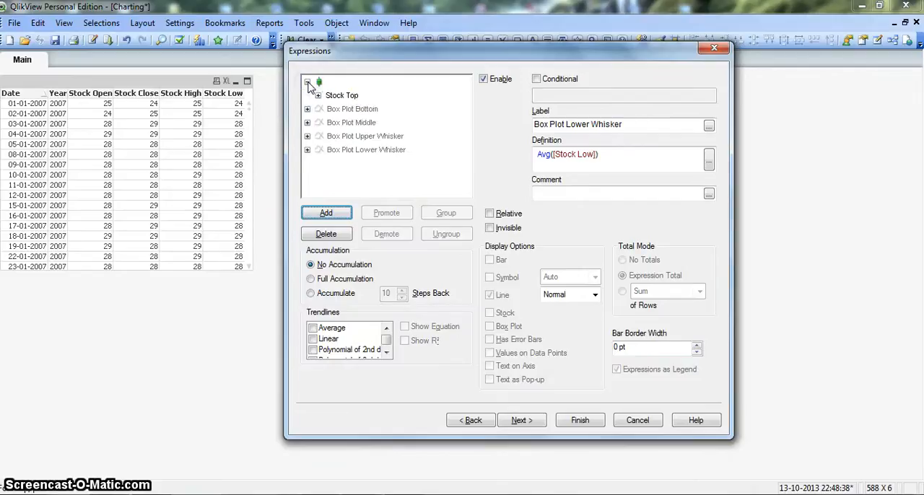
Relabel the Box Plot Bottom, Middle and whisker expressions as Stock Bottom, Stock Middle, Upper Whisker
{"action": "left_click", "coordinate": [354, 108]}
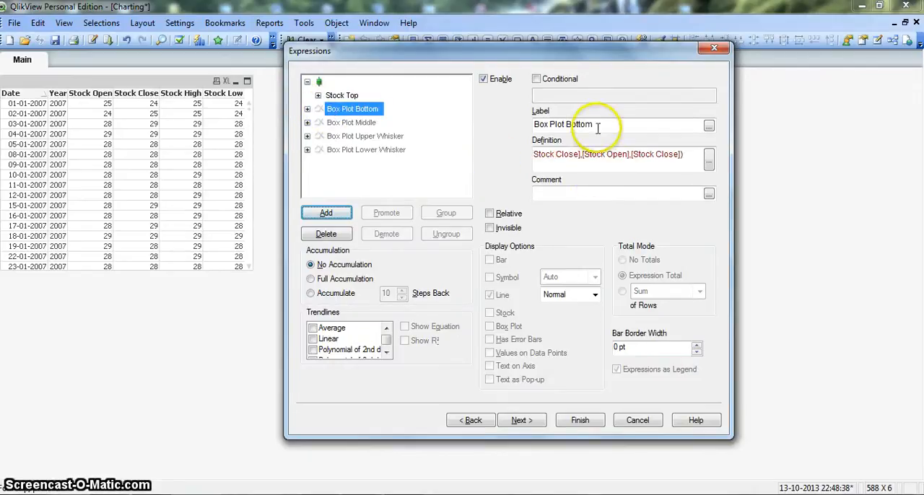
{"action": "double_click", "coordinate": [548, 124]}
{"action": "type", "text": "Stock"}
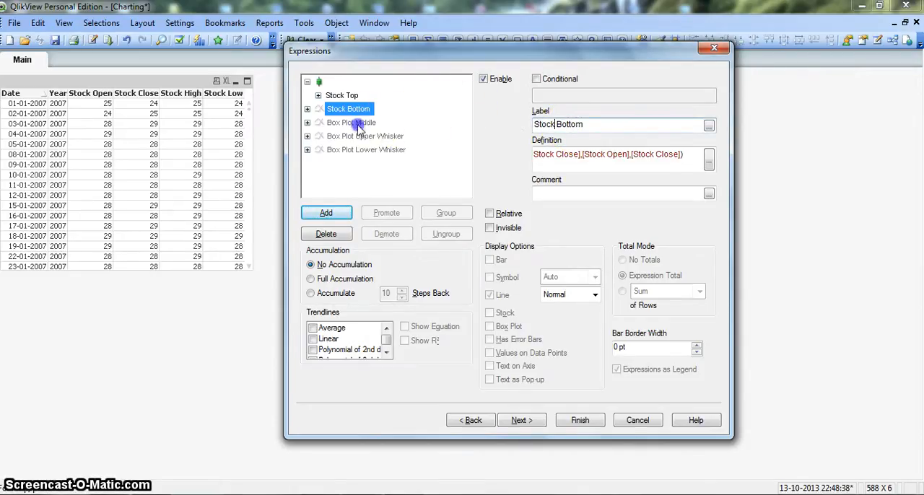
{"action": "left_click", "coordinate": [352, 122]}
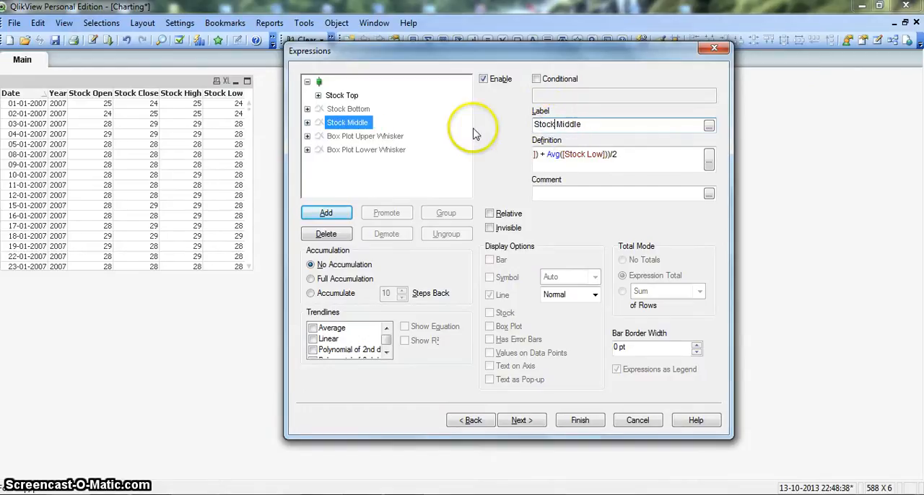
{"action": "left_click", "coordinate": [364, 135]}
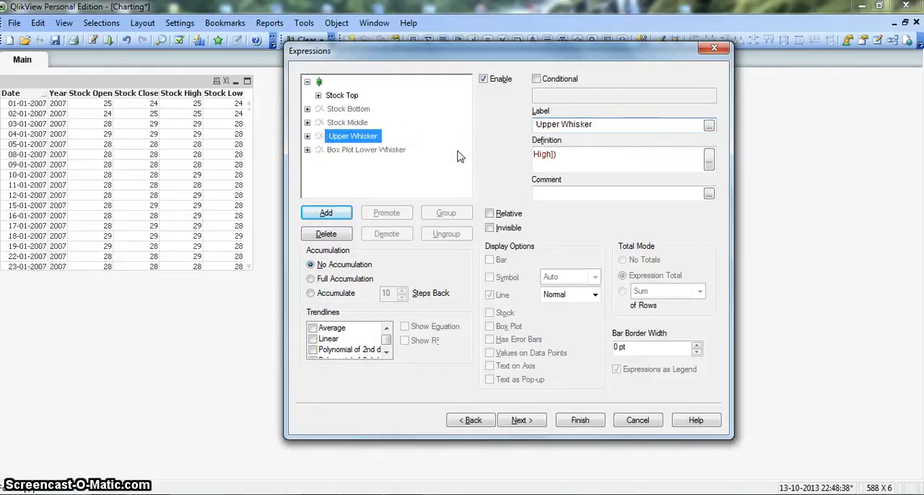
{"action": "left_click", "coordinate": [366, 150]}
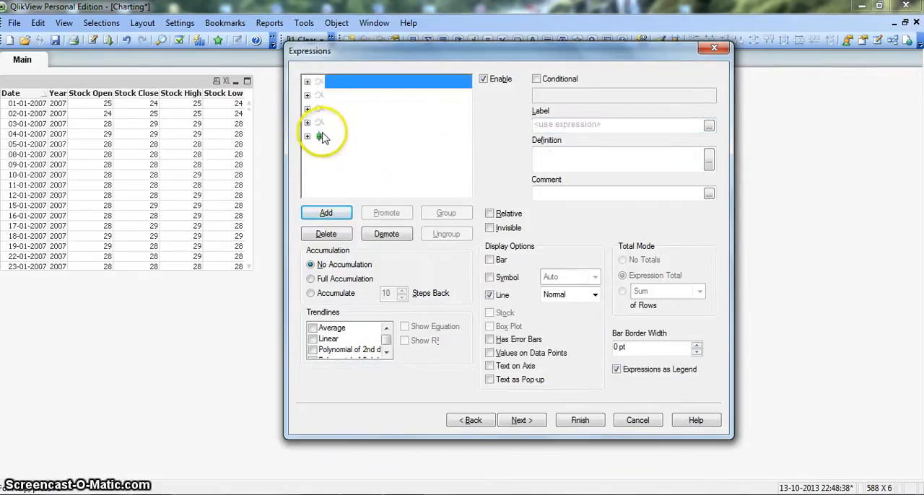
Delete the stray empty expression from the expressions list
{"action": "left_click", "coordinate": [307, 137]}
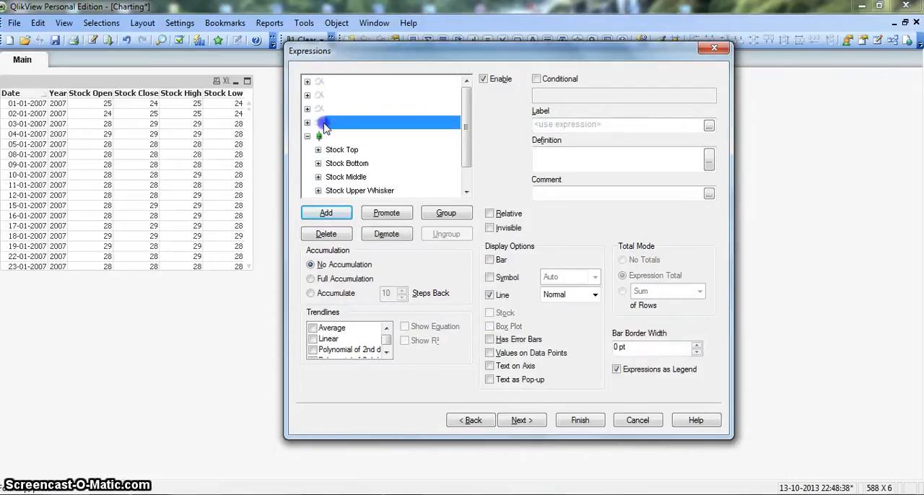
{"action": "left_click_drag", "start_coordinate": [467, 122], "coordinate": [466, 151]}
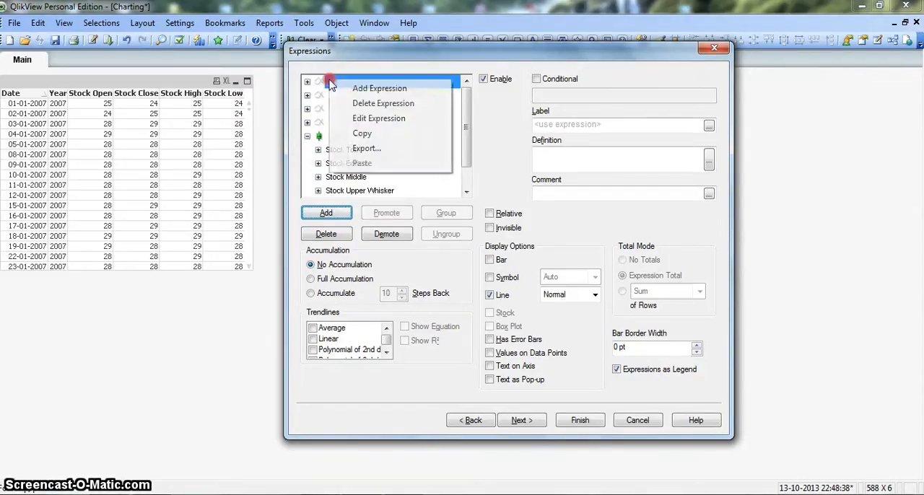
{"action": "left_click", "coordinate": [379, 88]}
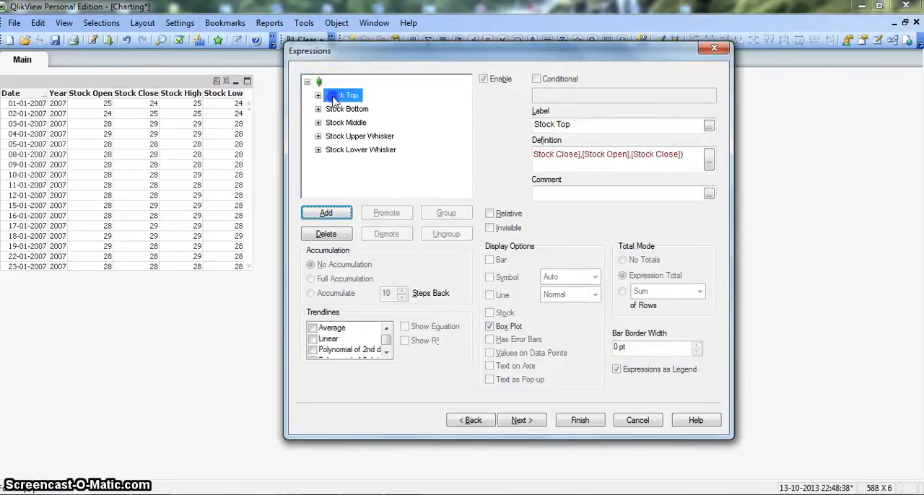
Review the Stock Middle, Upper and Lower Whisker expressions and finish the chart wizard
{"action": "left_click", "coordinate": [340, 122]}
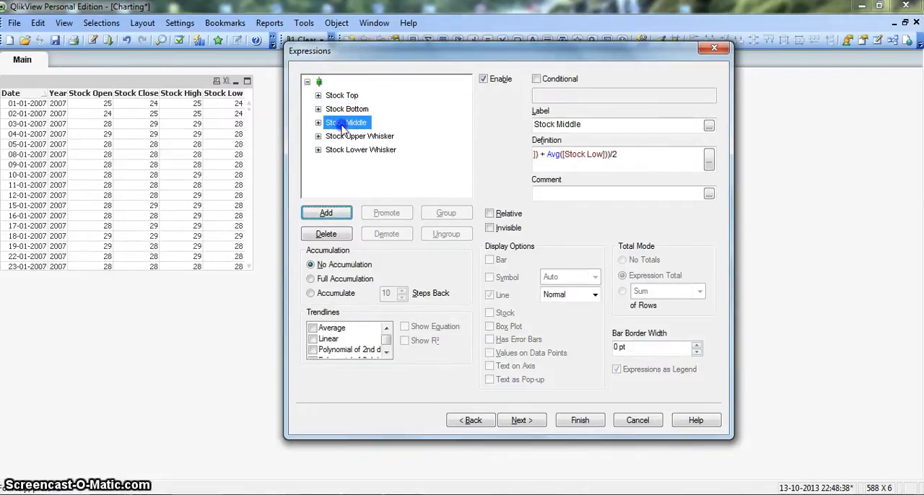
{"action": "left_click", "coordinate": [360, 135]}
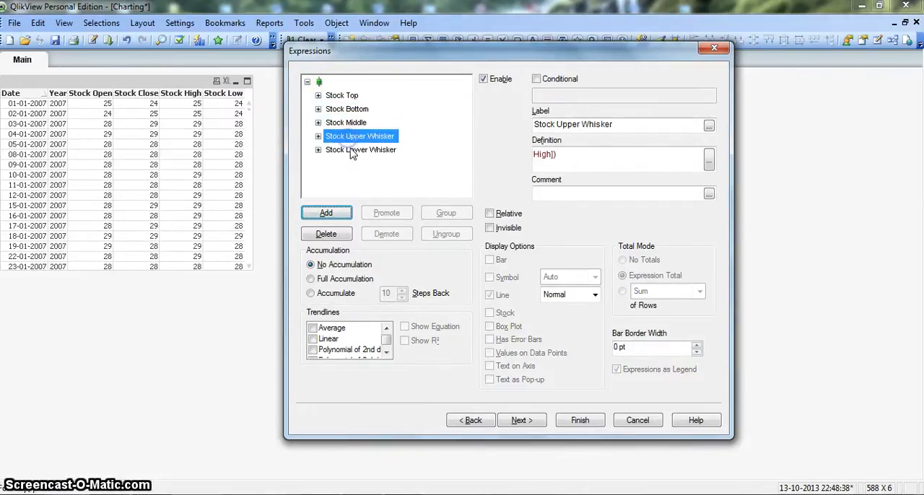
{"action": "left_click", "coordinate": [362, 149]}
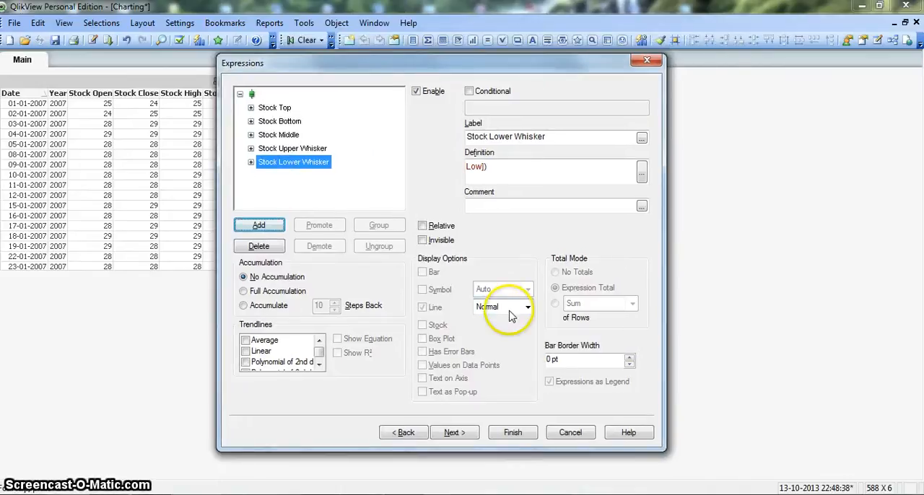
{"action": "left_click", "coordinate": [512, 432]}
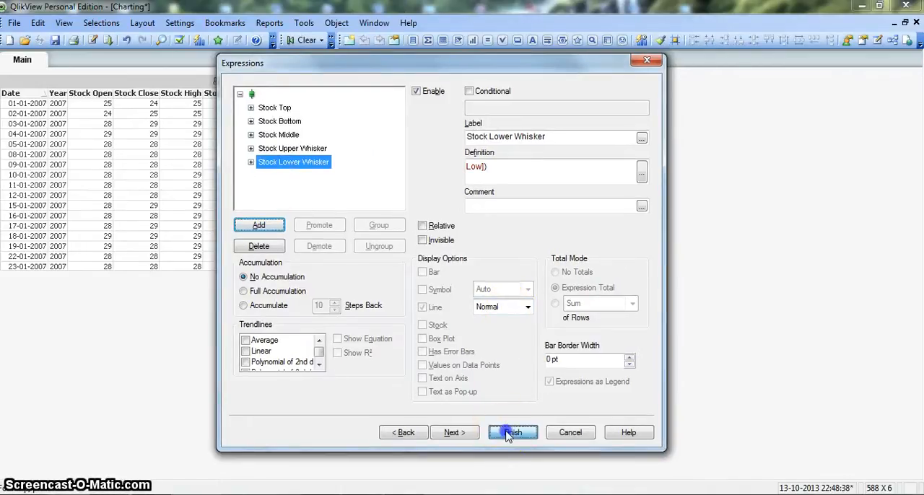
{"action": "left_click", "coordinate": [513, 431]}
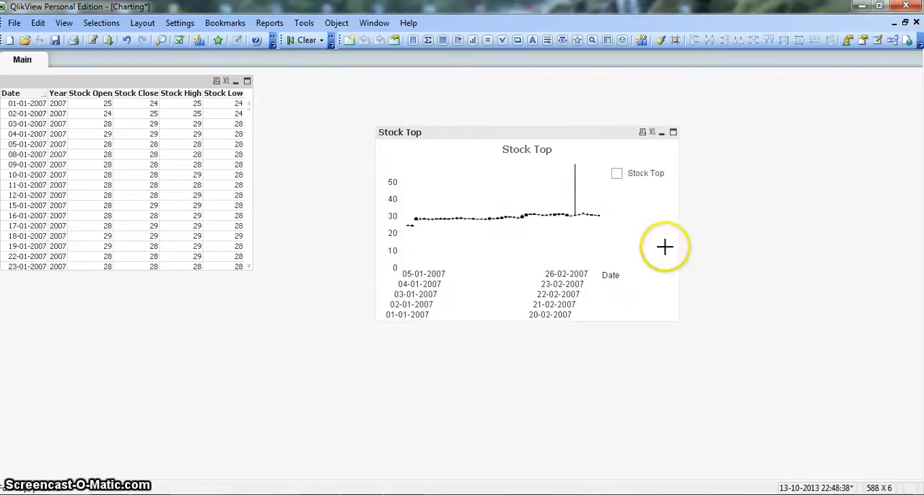
{"action": "mouse_move", "coordinate": [676, 216]}
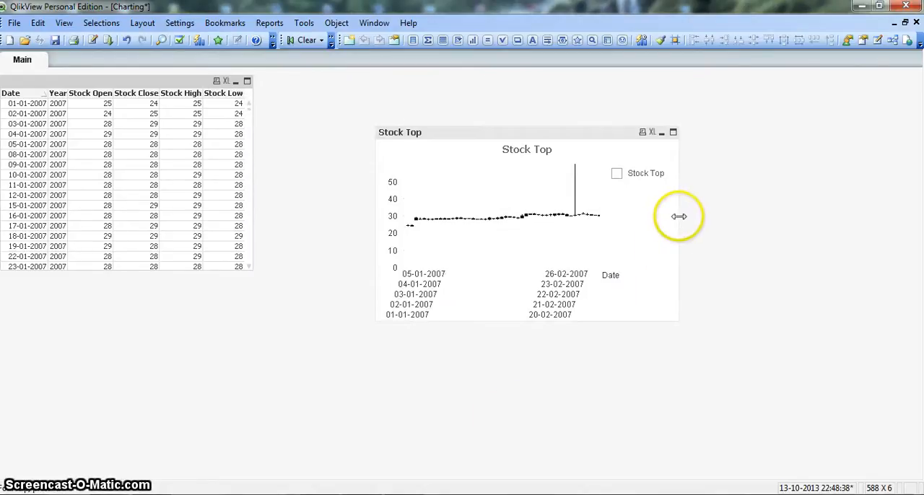
Widen the Stock Top chart by dragging its right edge outward
{"action": "left_click_drag", "start_coordinate": [678, 215], "coordinate": [835, 215]}
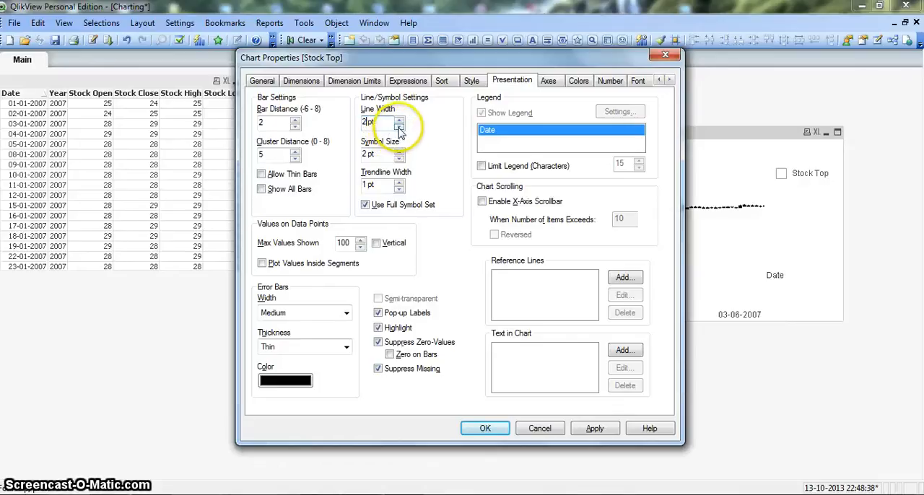
Thin the chart lines to 1 pt and make the Date axis continuous and unstaggered
{"action": "left_click", "coordinate": [400, 126]}
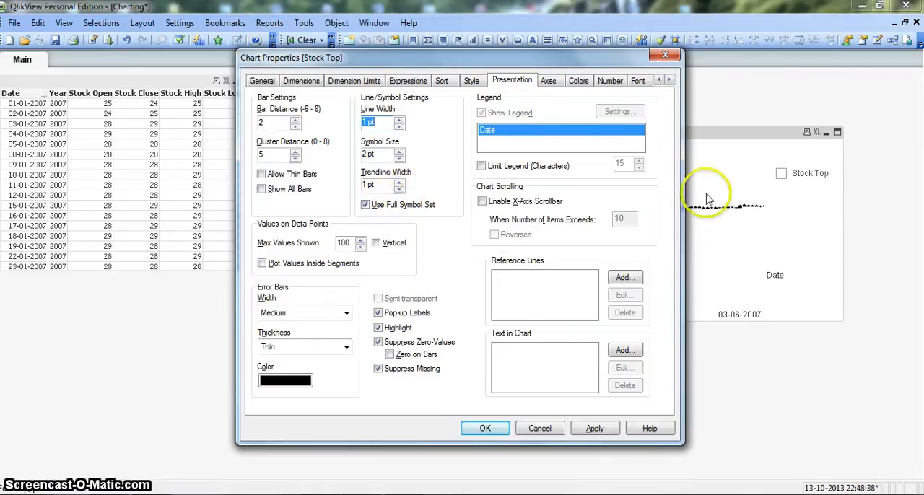
{"action": "left_click", "coordinate": [550, 81]}
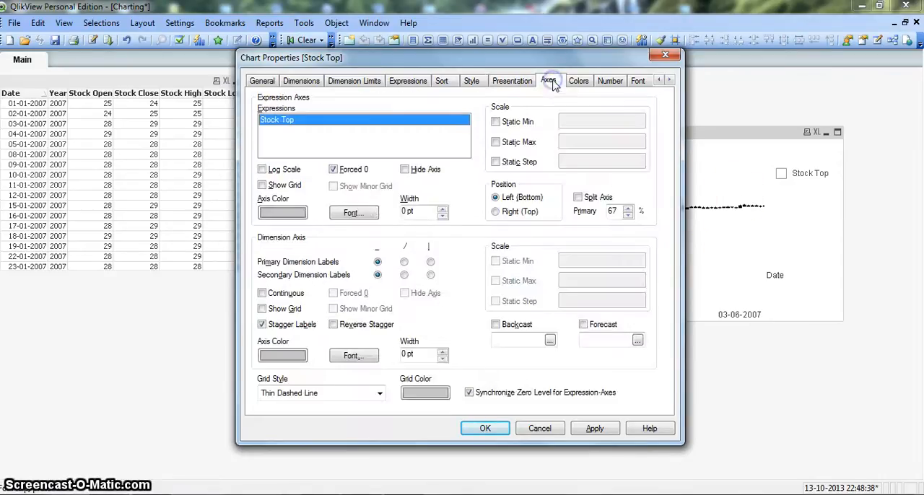
{"action": "left_click", "coordinate": [262, 293]}
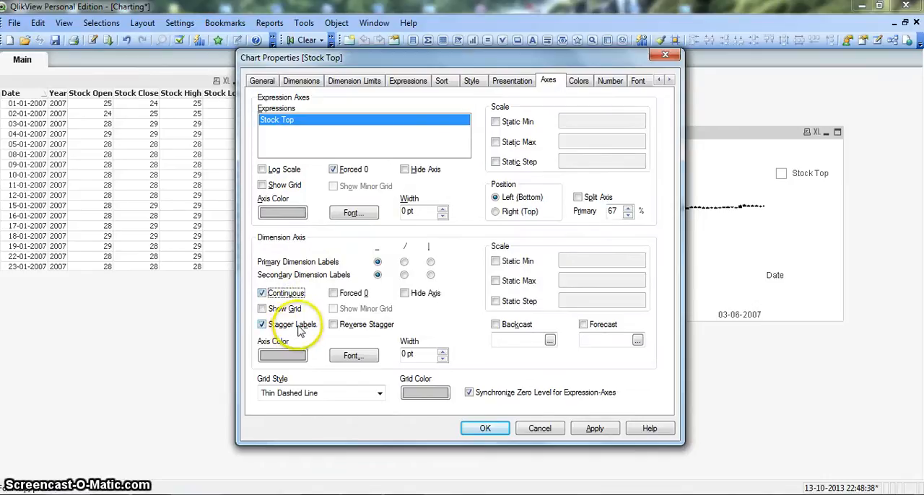
{"action": "left_click", "coordinate": [262, 324]}
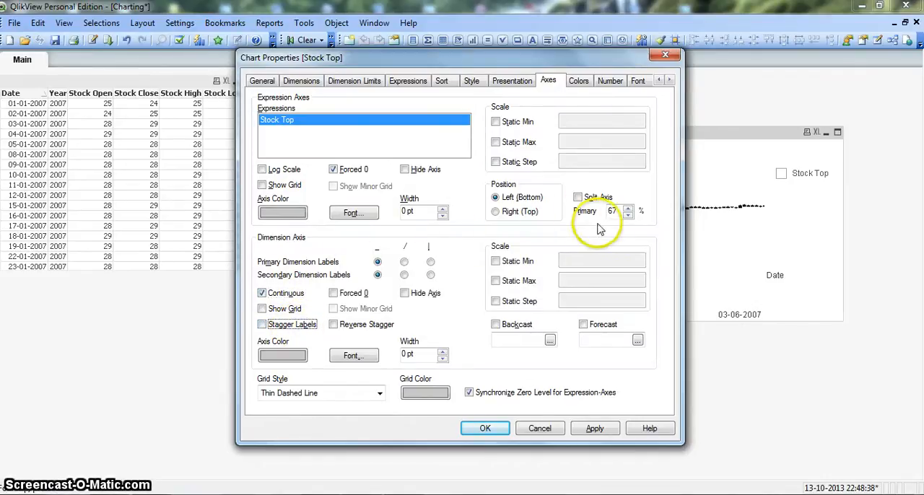
{"action": "mouse_move", "coordinate": [617, 226]}
{"action": "type", "text": "30"}
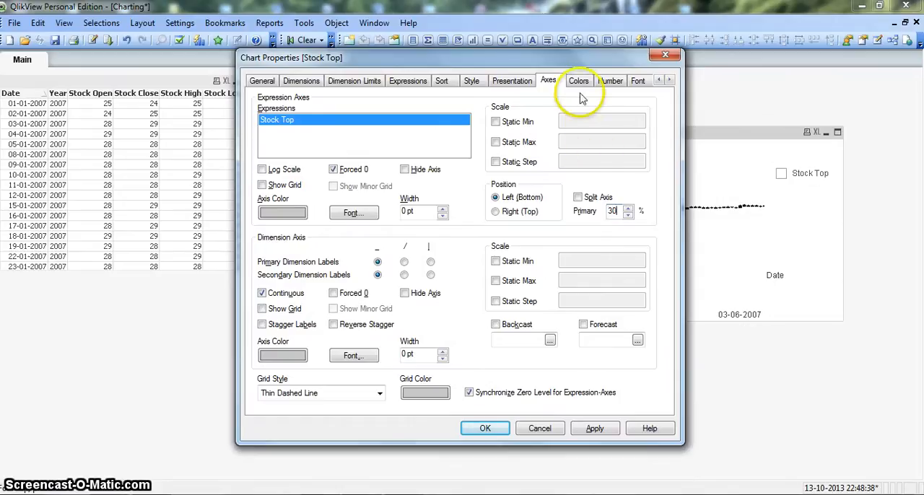
{"action": "left_click", "coordinate": [610, 80]}
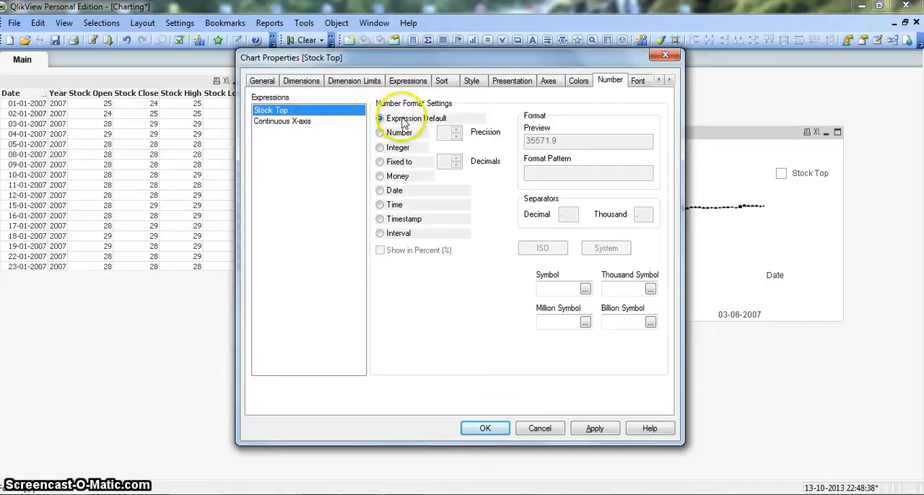
Format the continuous X-axis values as dates with pattern MM-YYYY and close the properties
{"action": "left_click", "coordinate": [282, 121]}
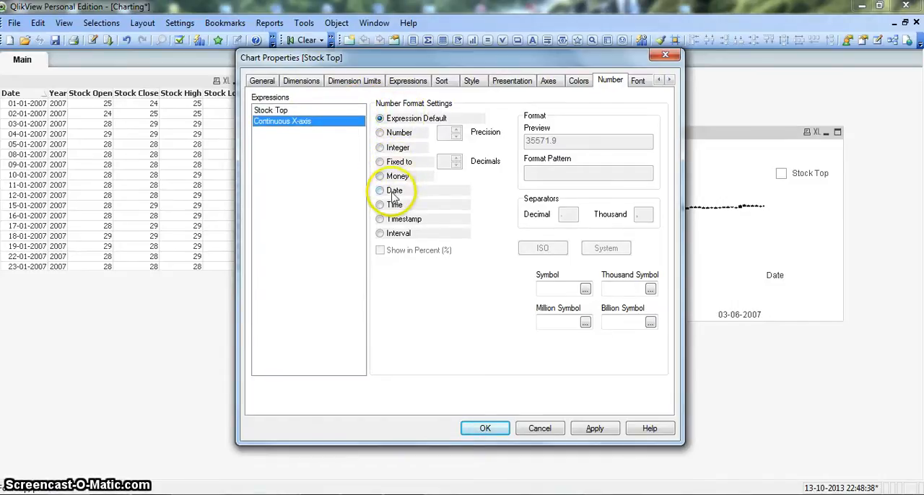
{"action": "left_click", "coordinate": [379, 189]}
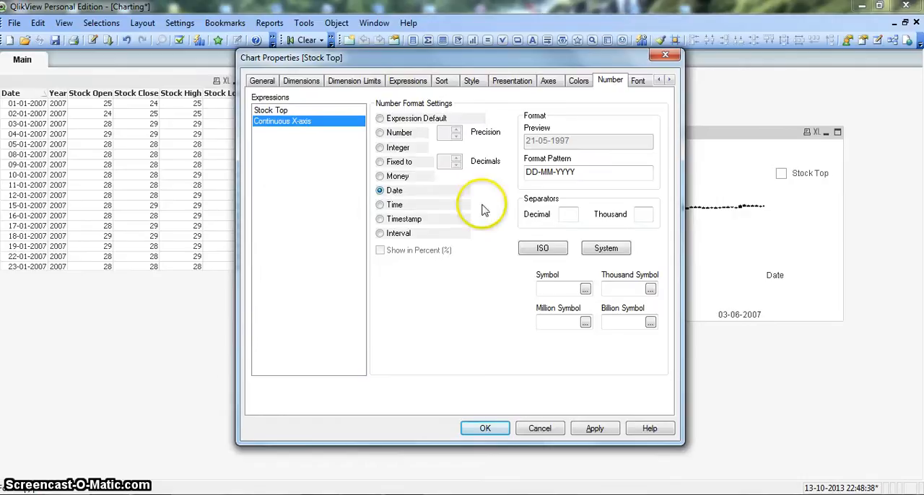
{"action": "left_click", "coordinate": [548, 172]}
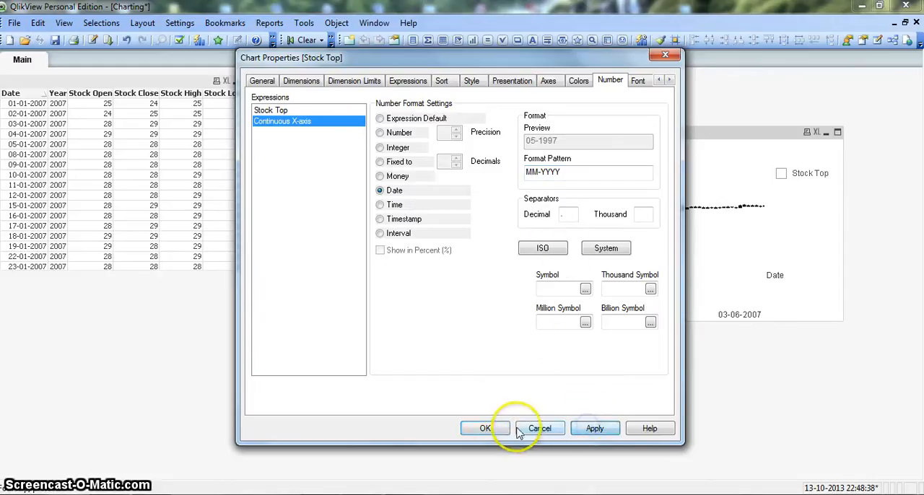
{"action": "left_click", "coordinate": [484, 428]}
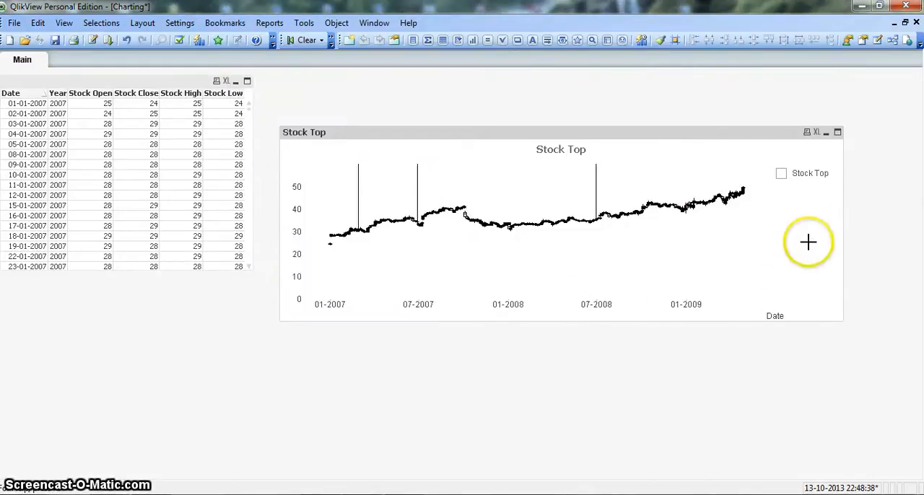
{"action": "mouse_move", "coordinate": [791, 206]}
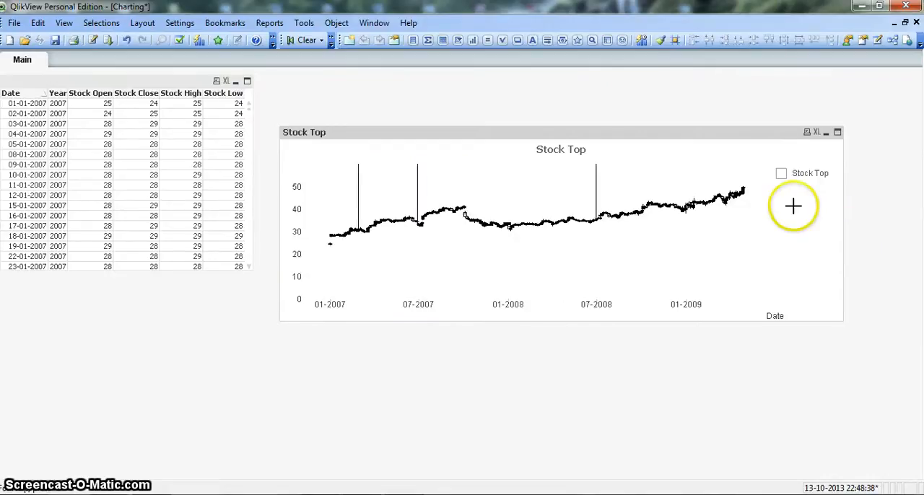
{"action": "mouse_move", "coordinate": [496, 175]}
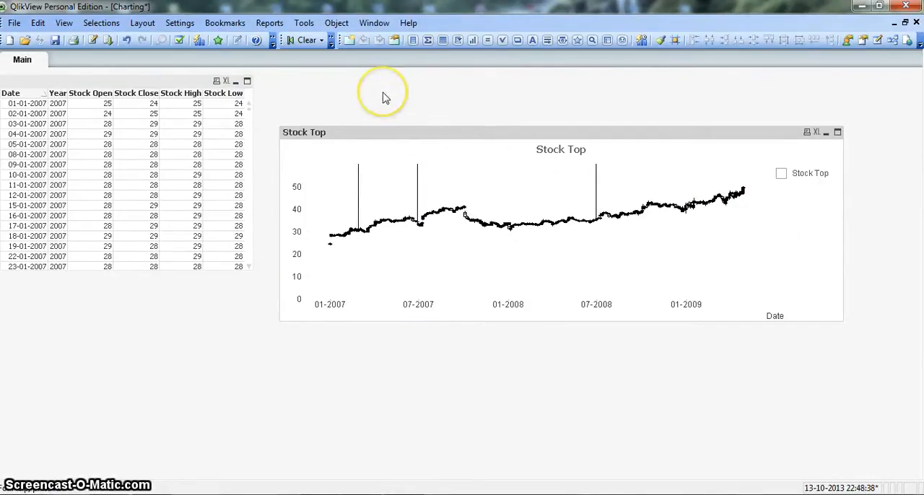
{"action": "mouse_move", "coordinate": [364, 96]}
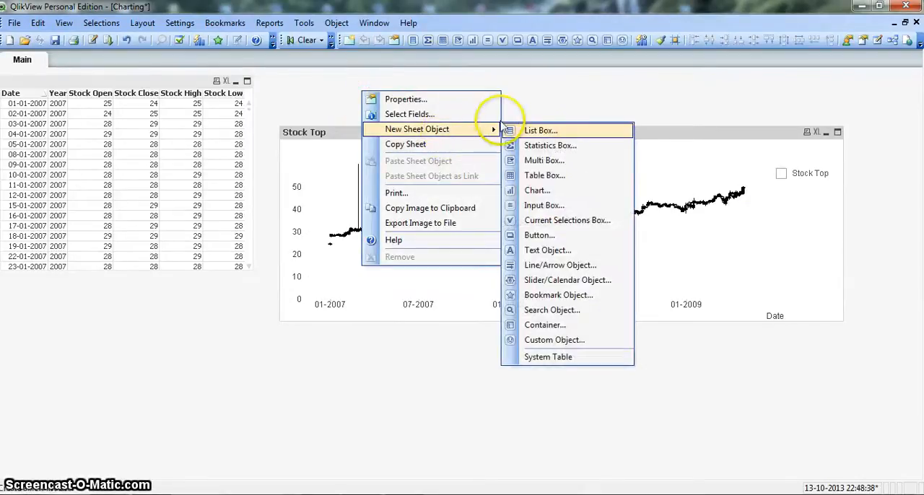
{"action": "mouse_move", "coordinate": [548, 145]}
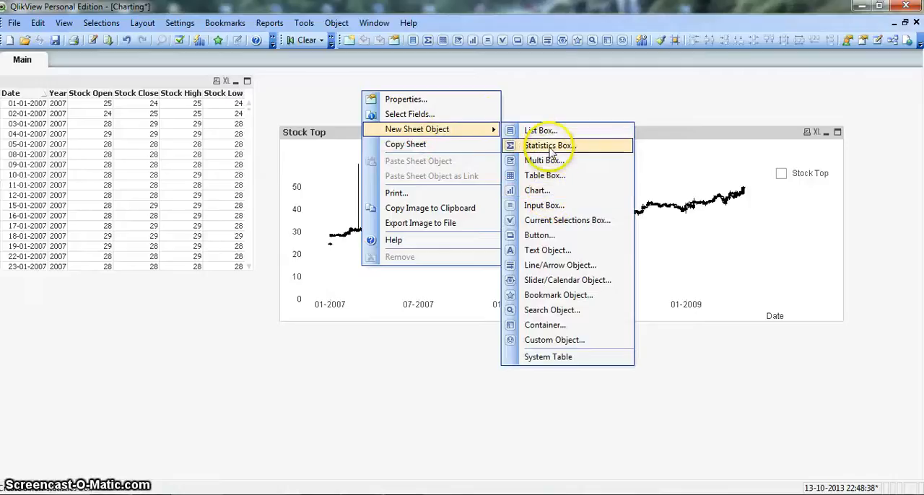
Create a list box for the Year field showing 2007, 2008 and 2009
{"action": "left_click", "coordinate": [541, 131]}
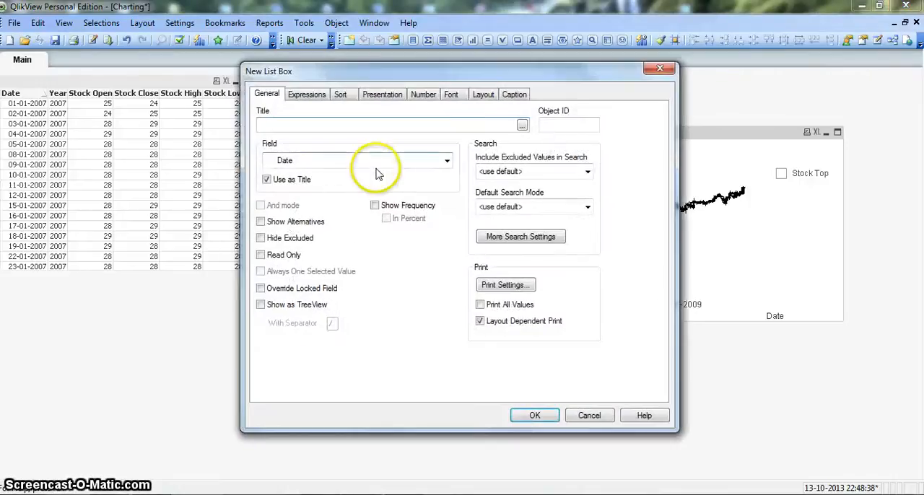
{"action": "left_click", "coordinate": [446, 161]}
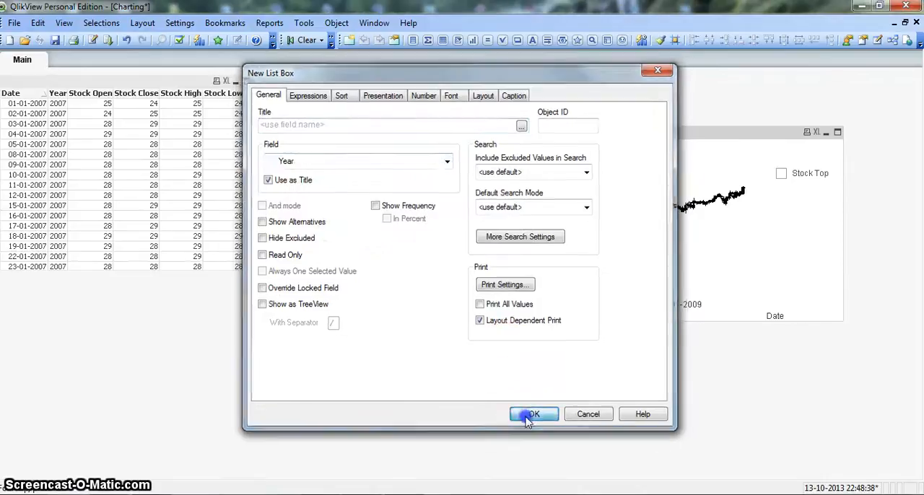
{"action": "left_click", "coordinate": [533, 414]}
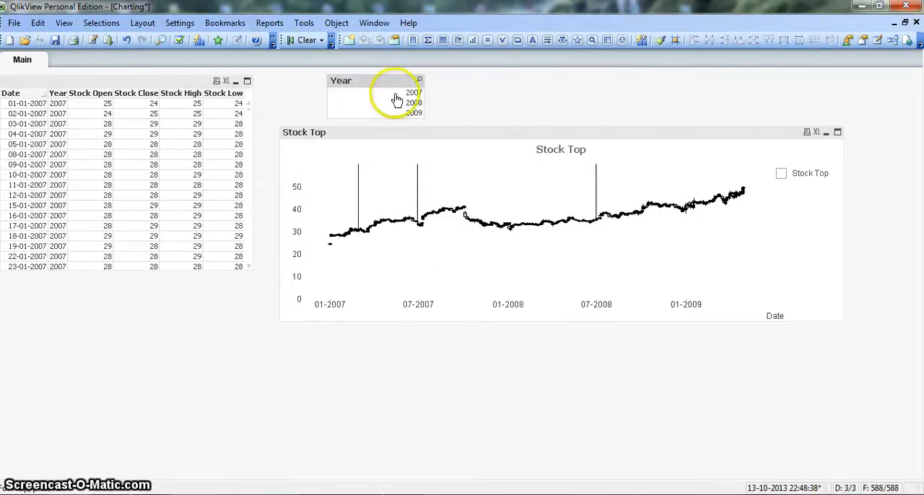
Step through 2007 and 2008 in the Year list box, ending with 2009 selected
{"action": "left_click", "coordinate": [390, 92]}
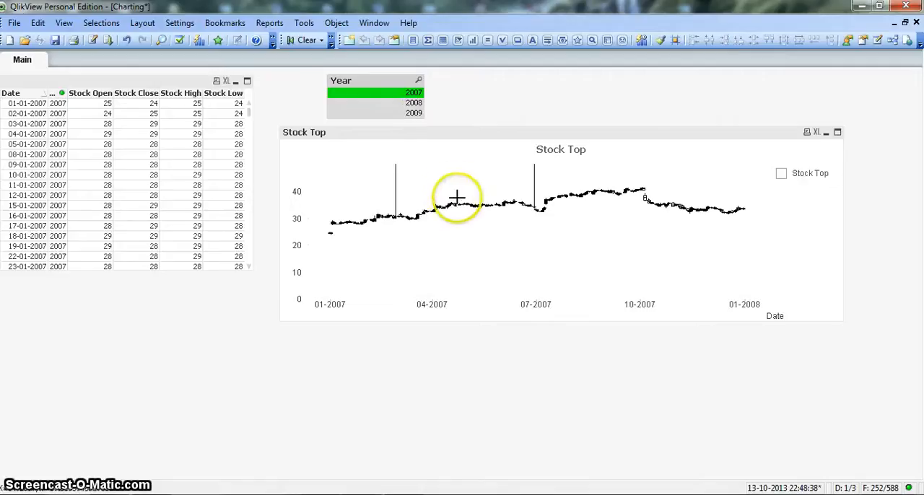
{"action": "mouse_move", "coordinate": [408, 121]}
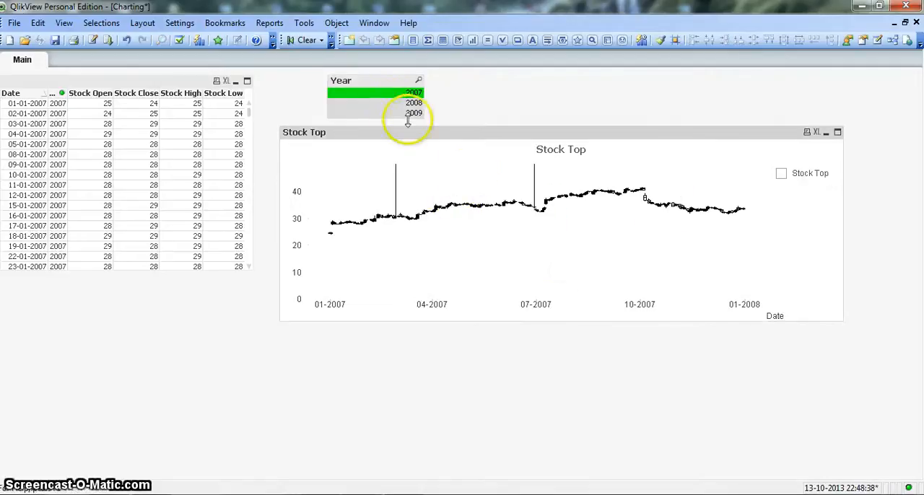
{"action": "left_click", "coordinate": [411, 102]}
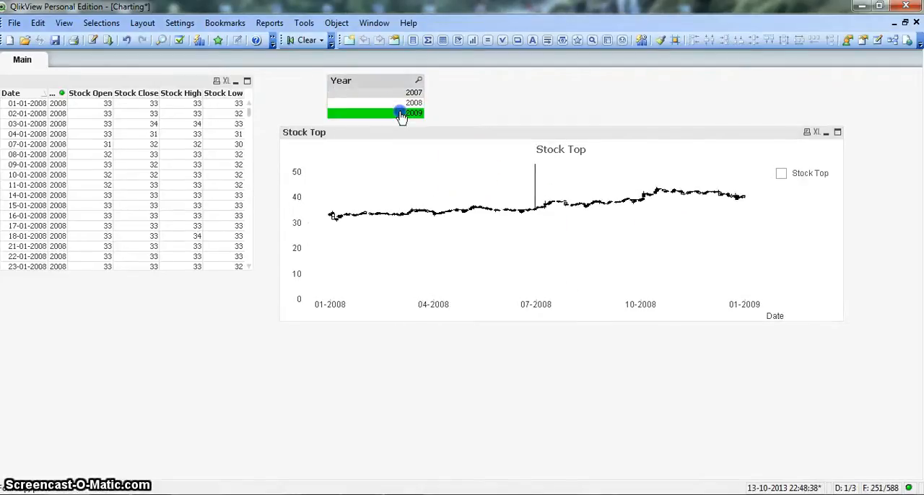
{"action": "left_click", "coordinate": [402, 114]}
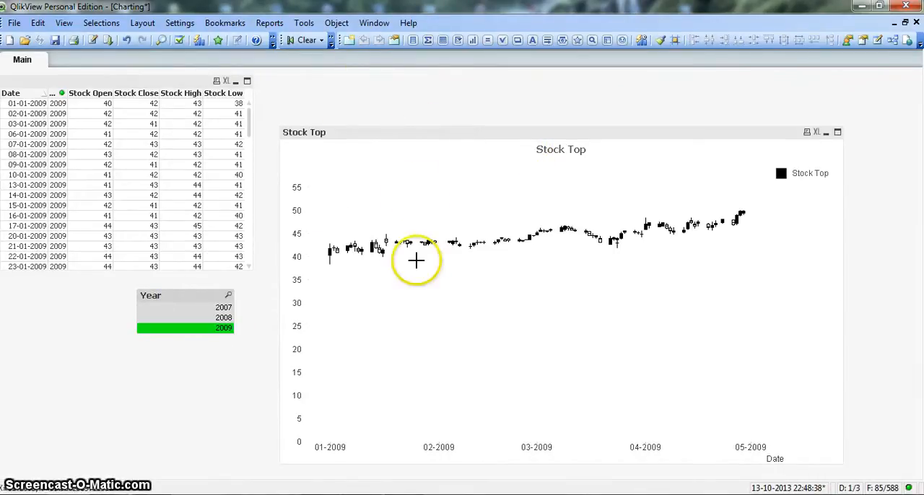
{"action": "mouse_move", "coordinate": [318, 446]}
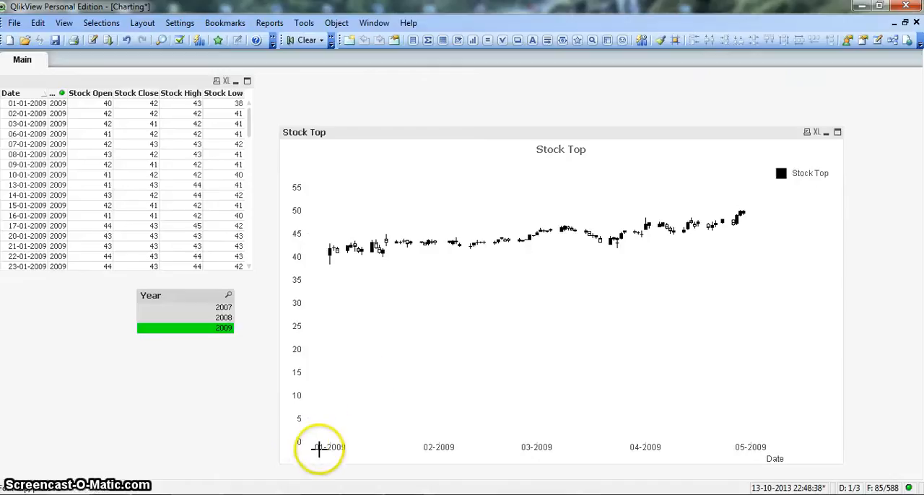
{"action": "mouse_move", "coordinate": [305, 439]}
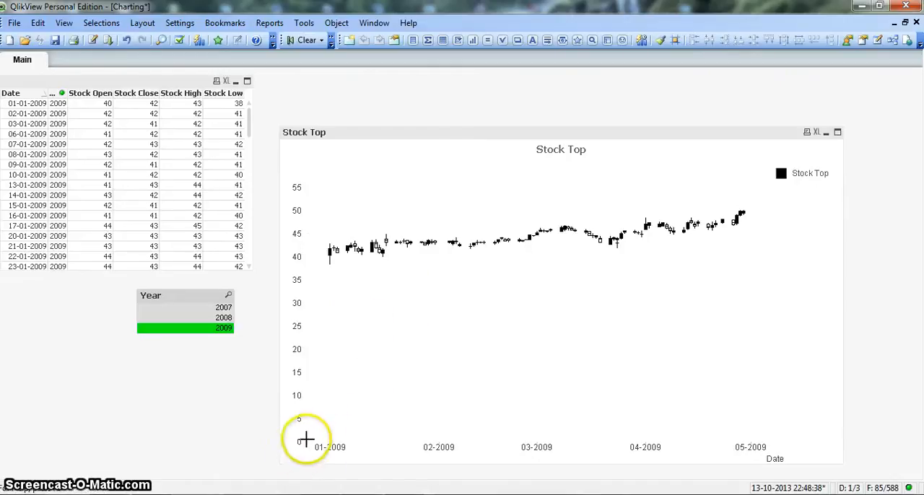
{"action": "mouse_move", "coordinate": [325, 398]}
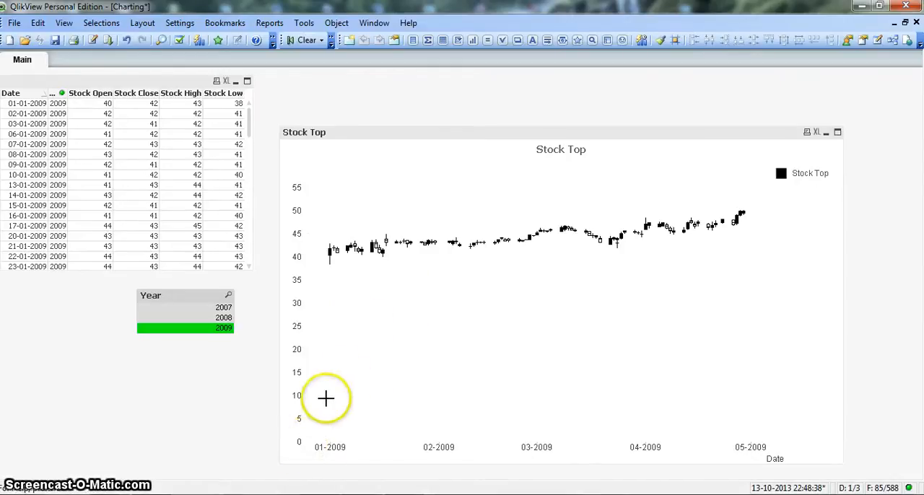
{"action": "right_click", "coordinate": [428, 206]}
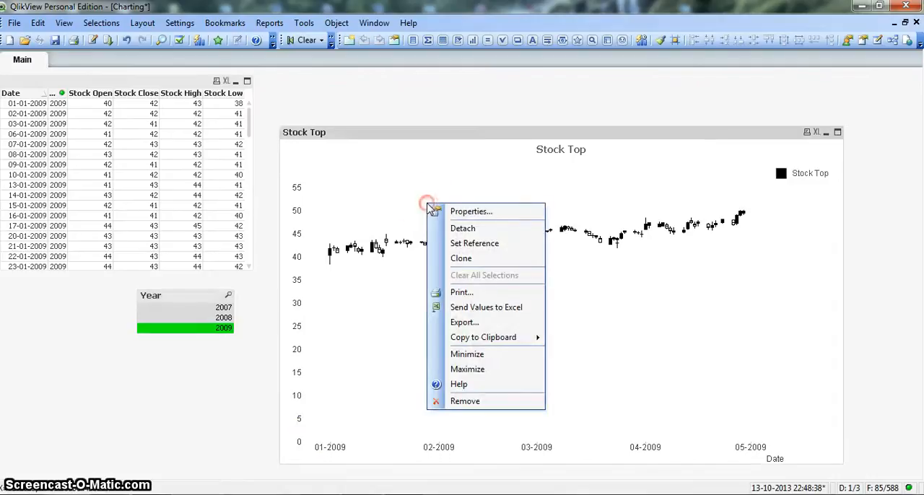
{"action": "mouse_move", "coordinate": [471, 211]}
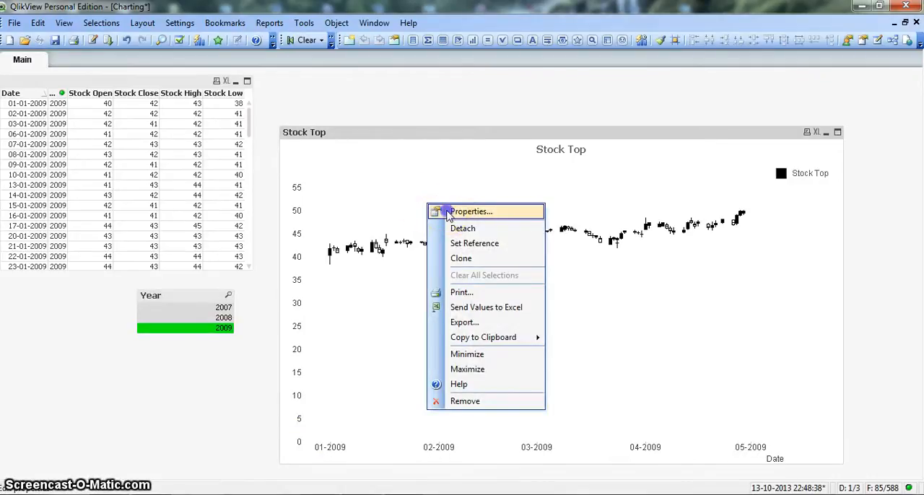
Turn off Forced 0 on the price axis so it spans roughly 38–50
{"action": "left_click", "coordinate": [470, 211]}
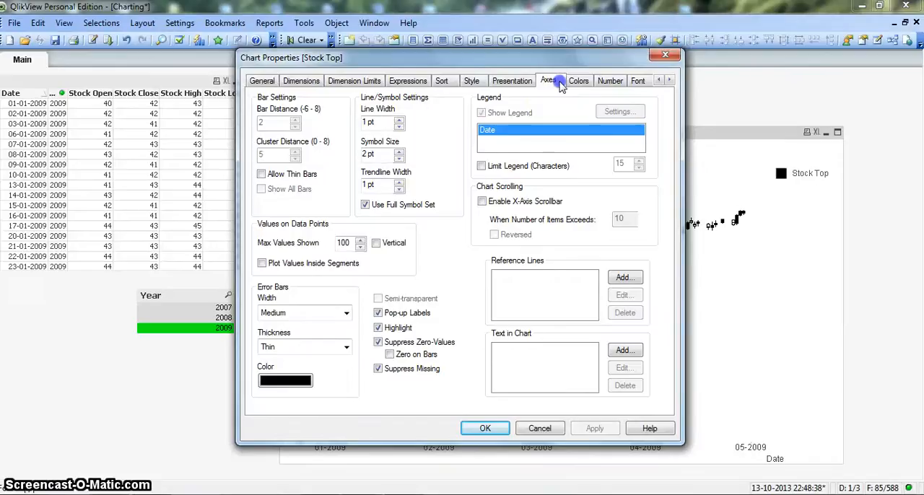
{"action": "left_click", "coordinate": [548, 80]}
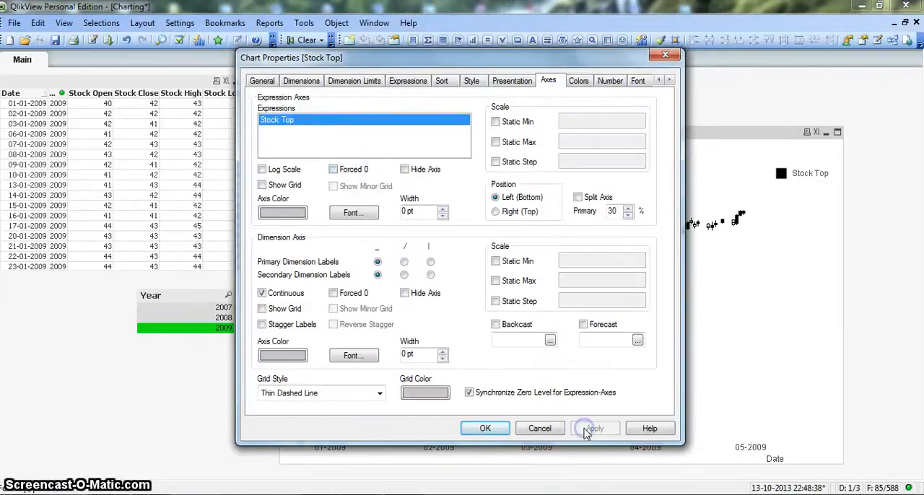
{"action": "left_click", "coordinate": [592, 428]}
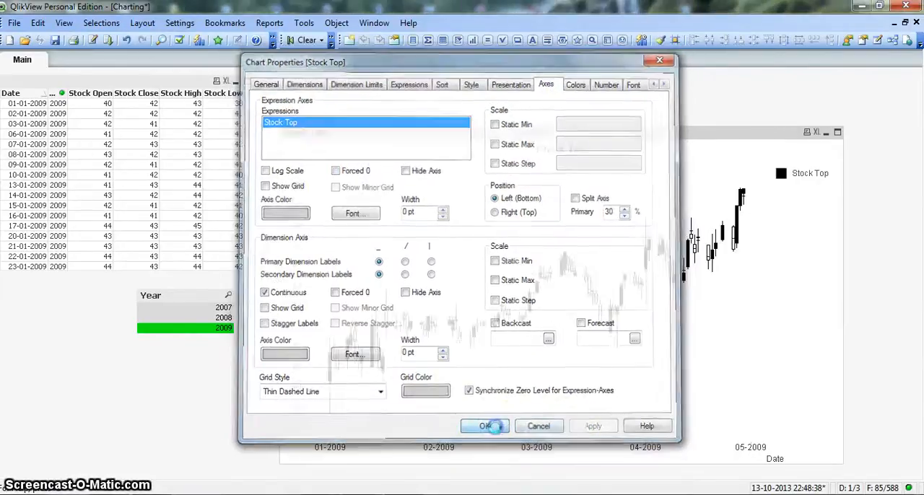
{"action": "left_click", "coordinate": [484, 426]}
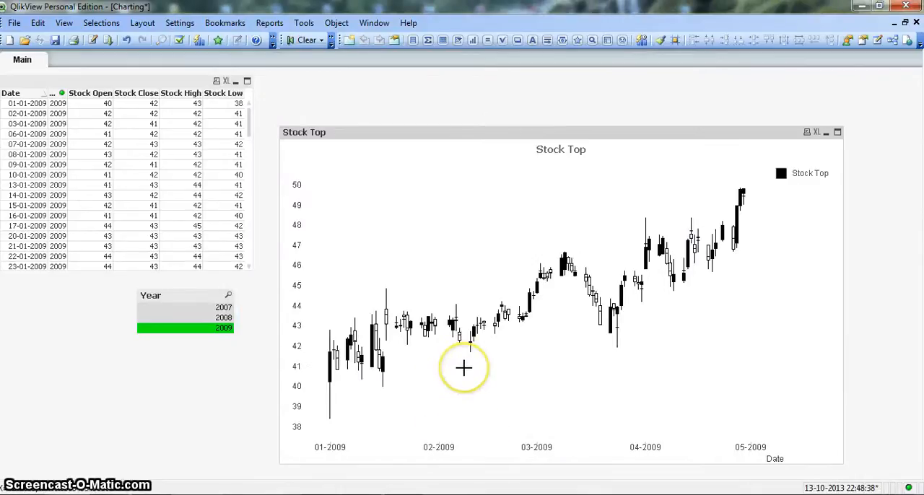
{"action": "mouse_move", "coordinate": [848, 277]}
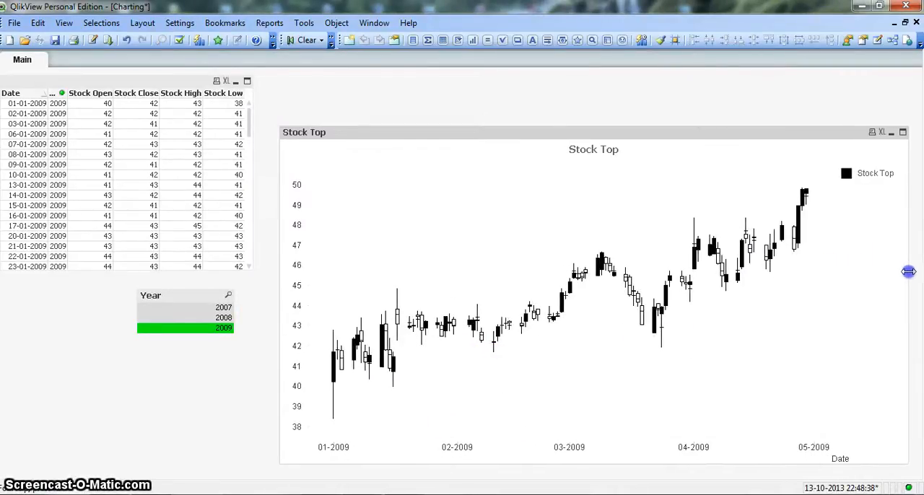
{"action": "mouse_move", "coordinate": [294, 255]}
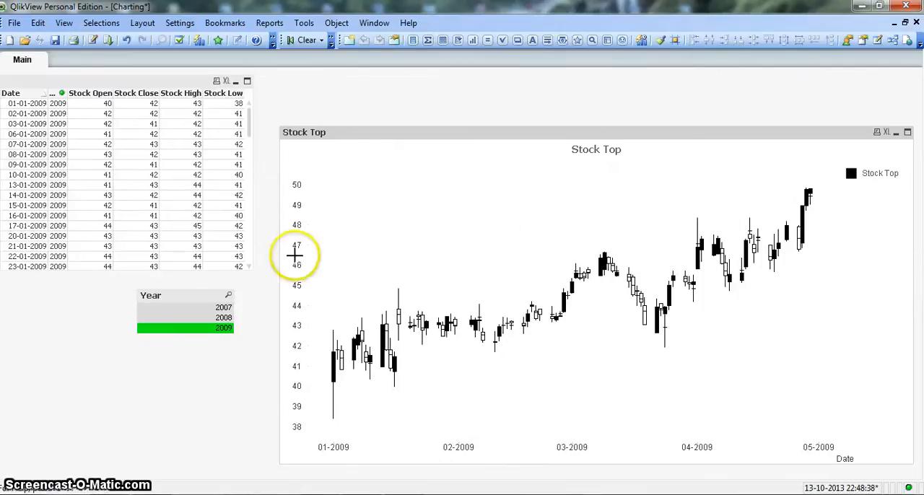